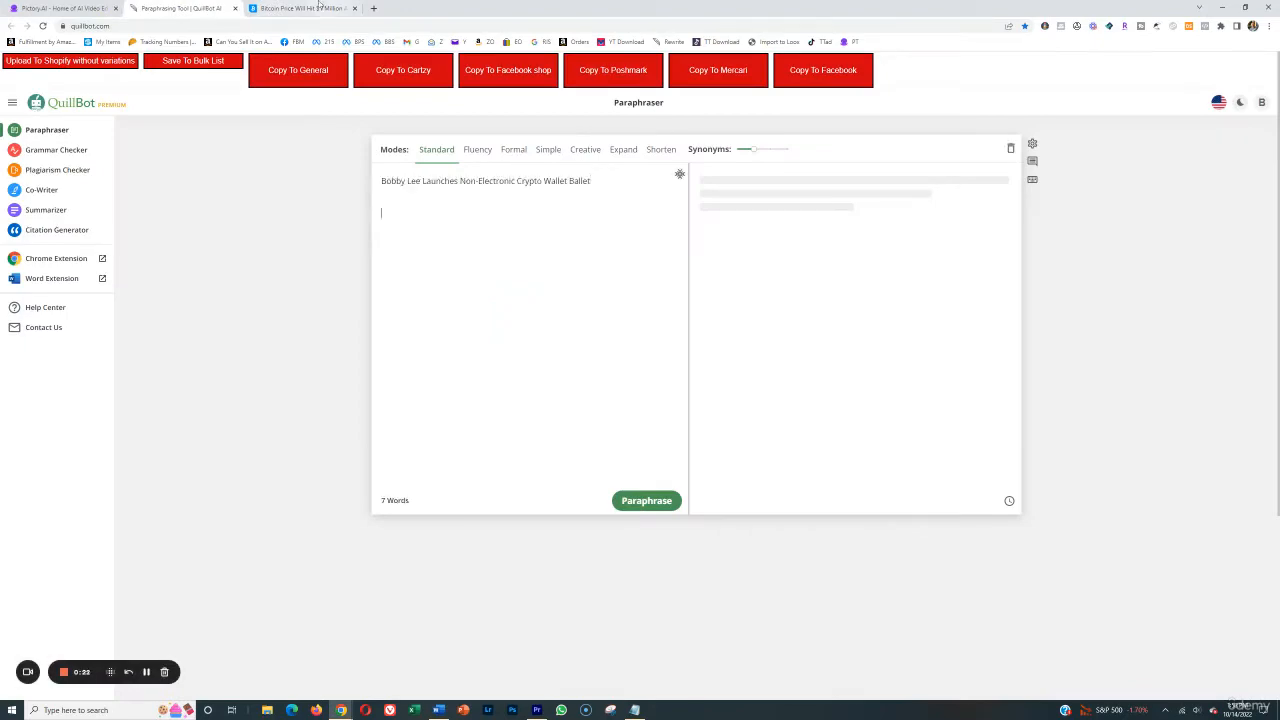
Step: Paste the Bobby Lee crypto wallet article from the news site into QuillBot's paraphraser input
left_click(300, 12)
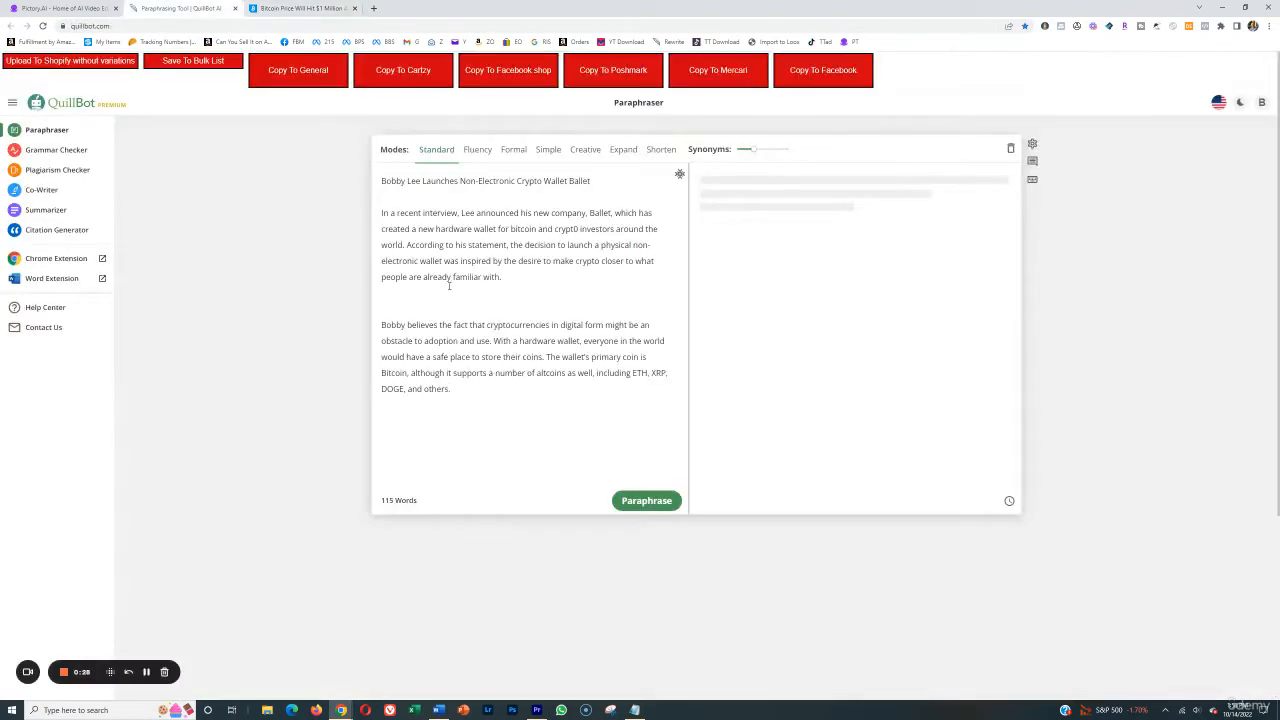
left_click(300, 8)
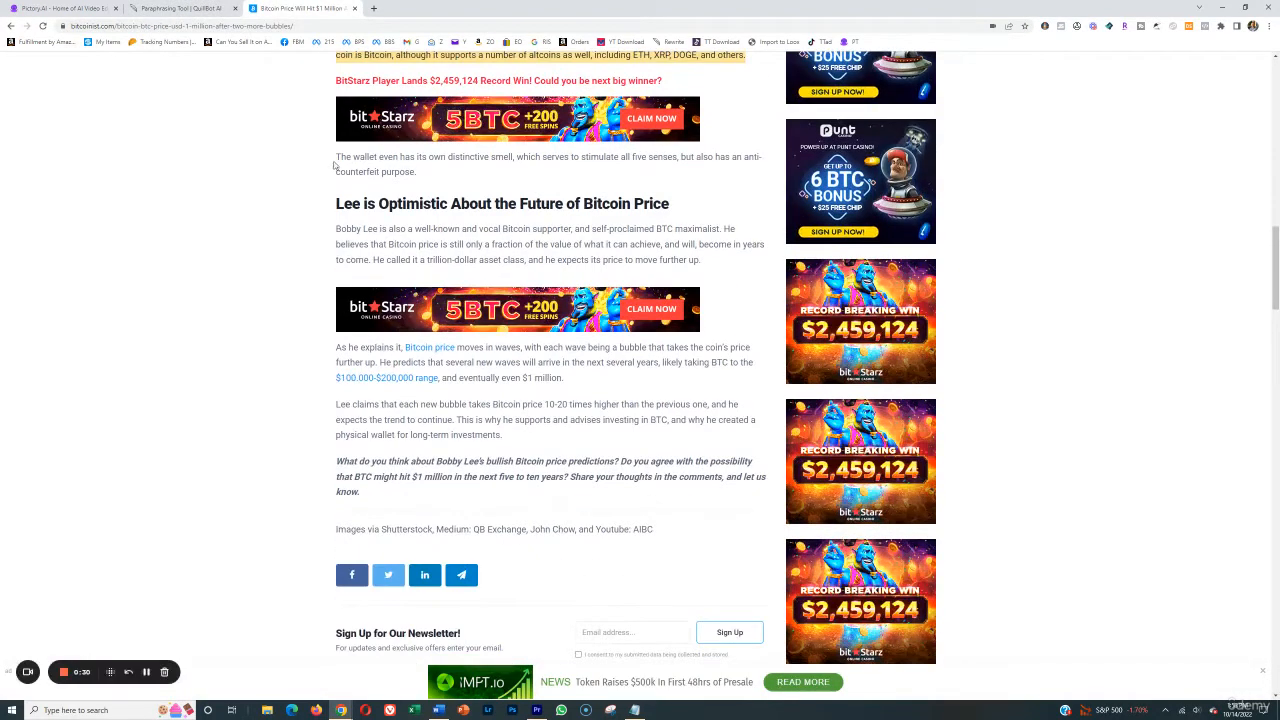
left_click(178, 8)
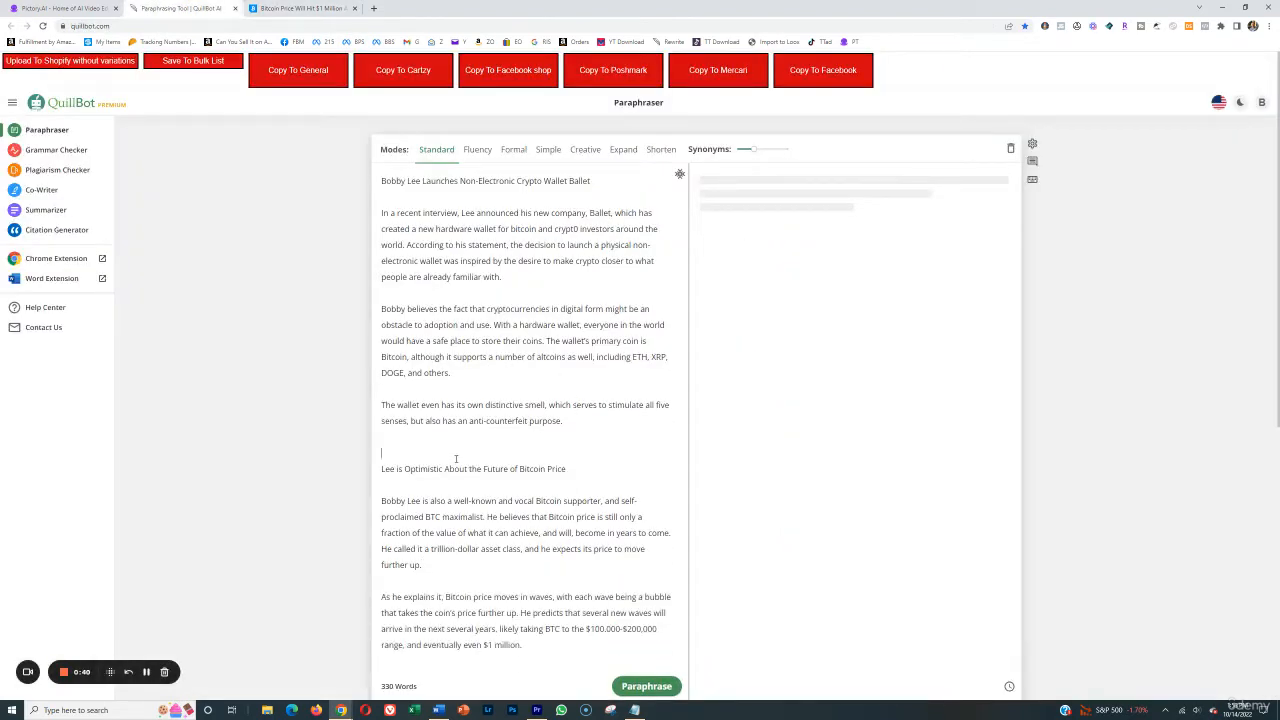
scroll("down", 3)
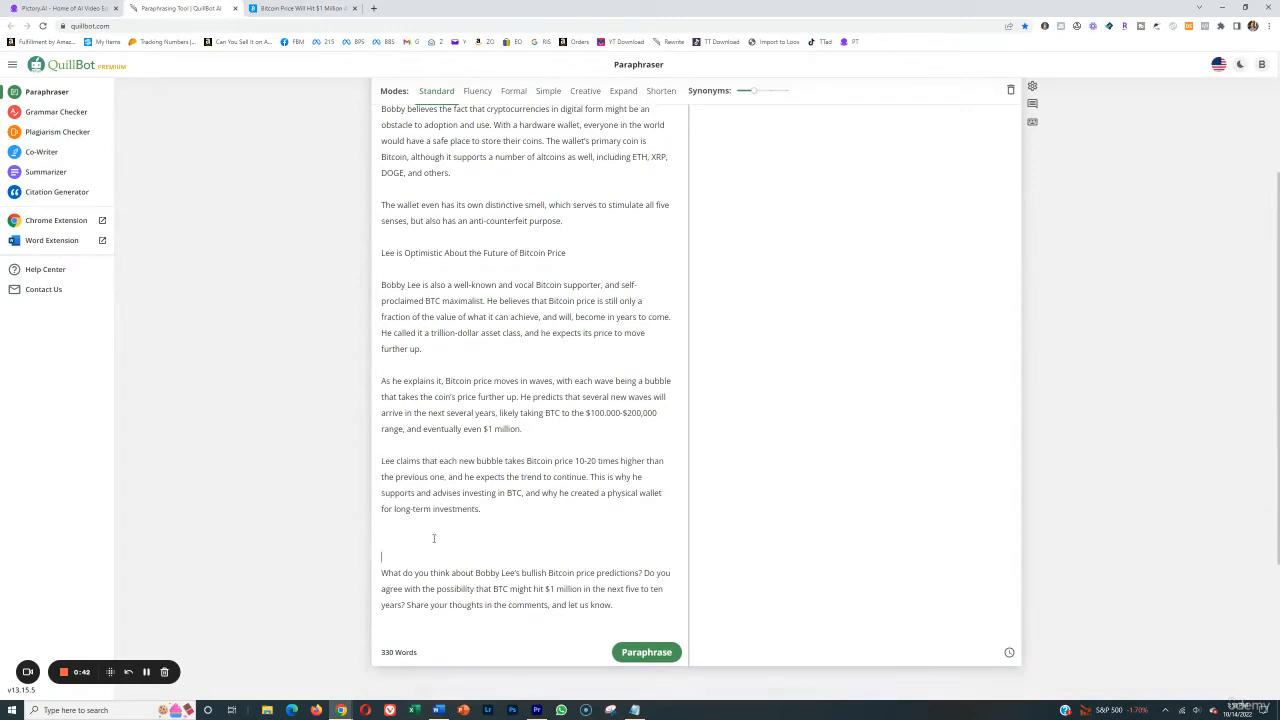
Step: Run Paraphrase on the pasted Bobby Lee wallet article
left_click(646, 652)
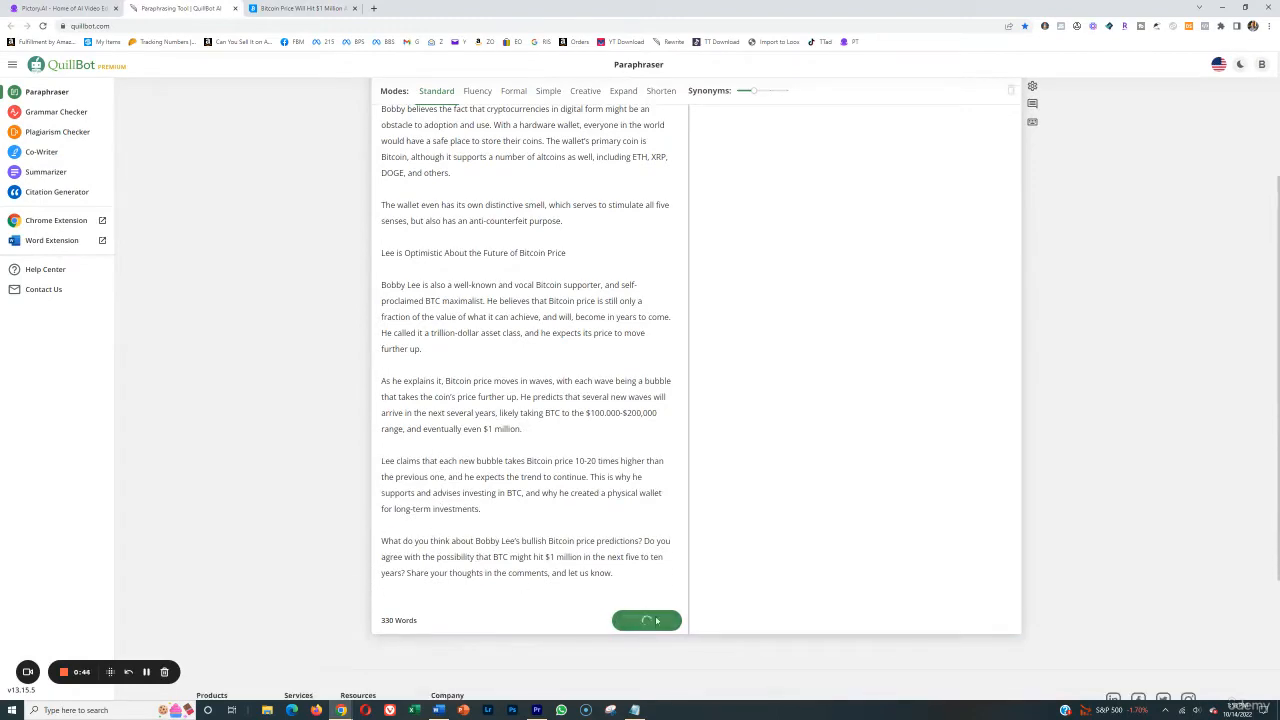
left_click(646, 620)
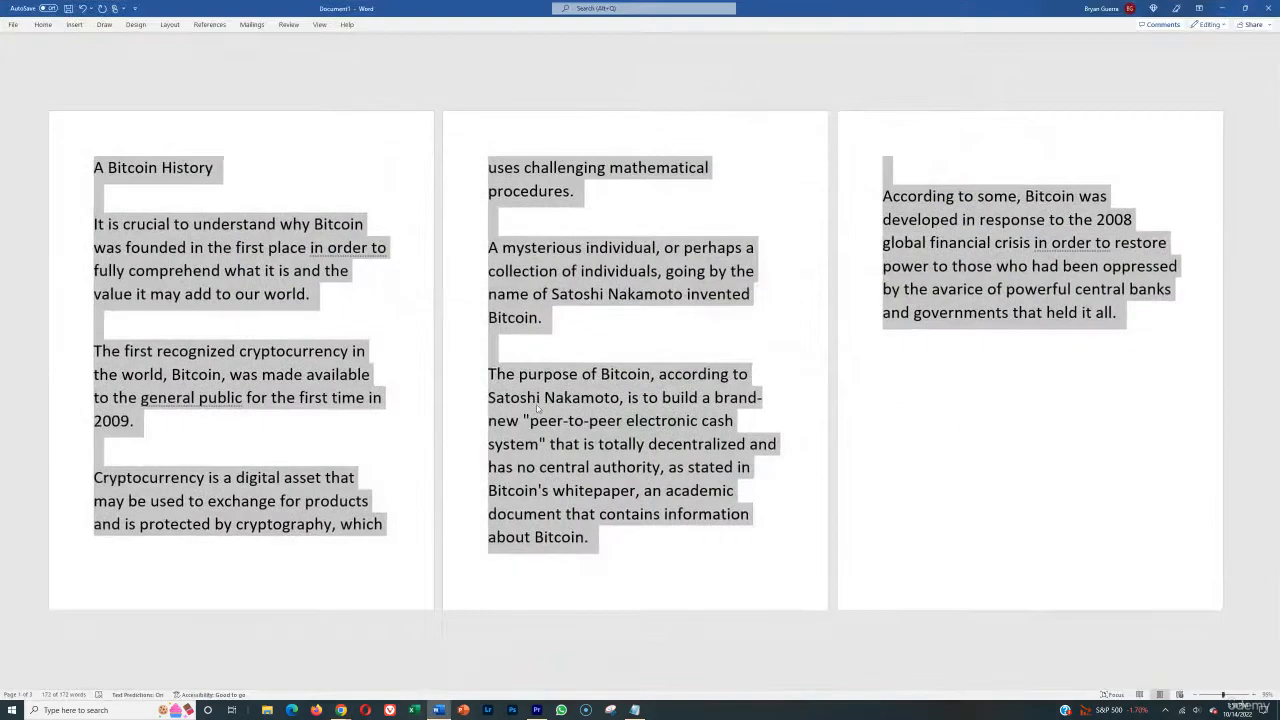
Step: Paste the paraphrased Ballet wallet article over the Word text and deselect it
scroll("down", 3)
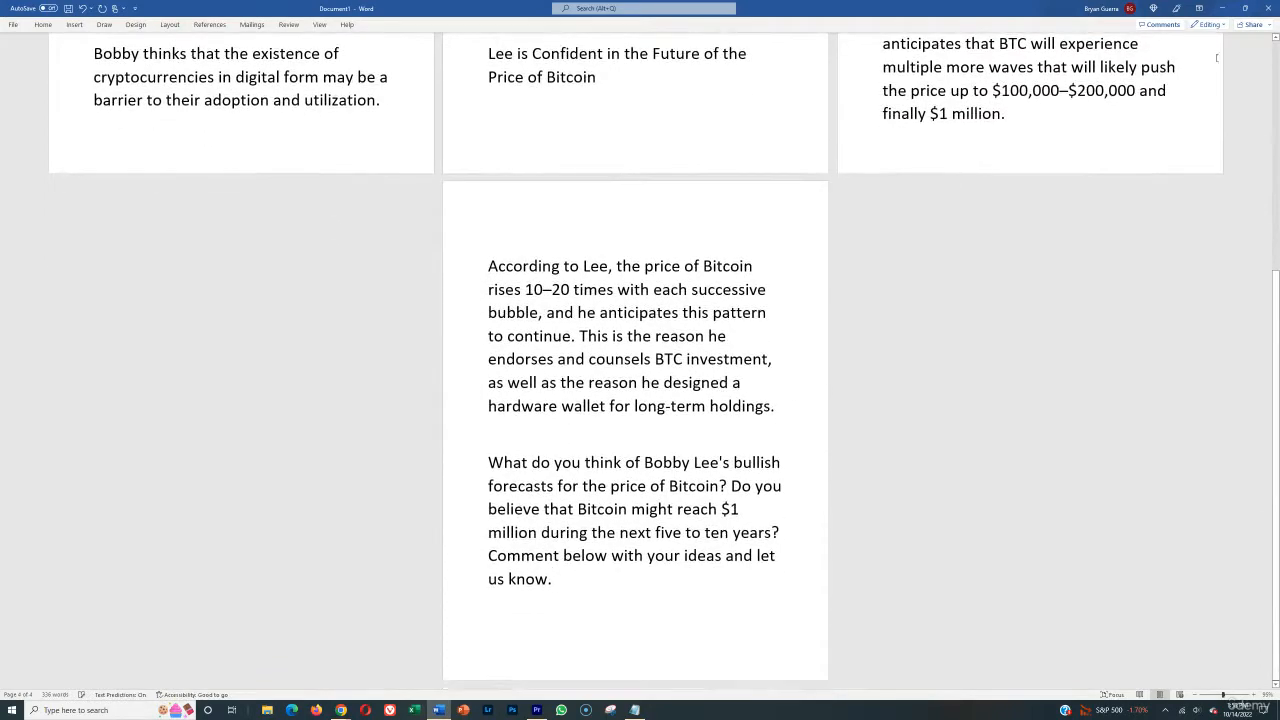
left_click(552, 580)
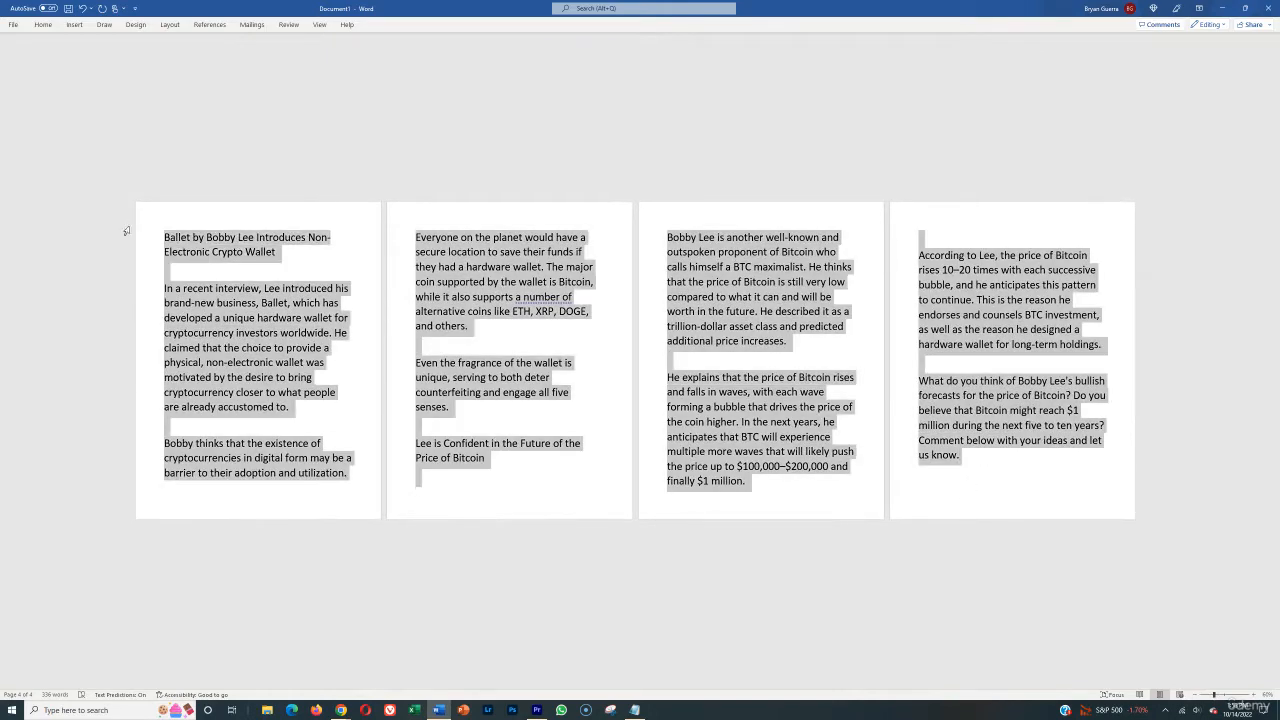
left_click(596, 660)
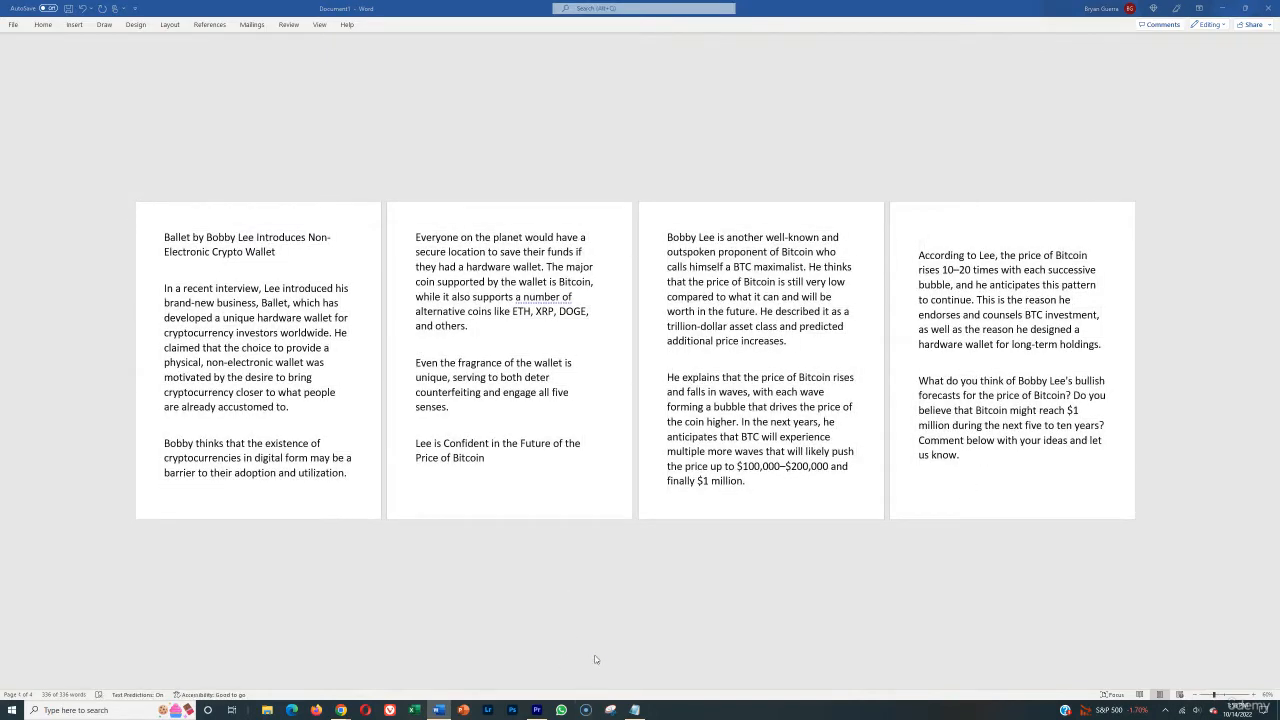
left_click(584, 710)
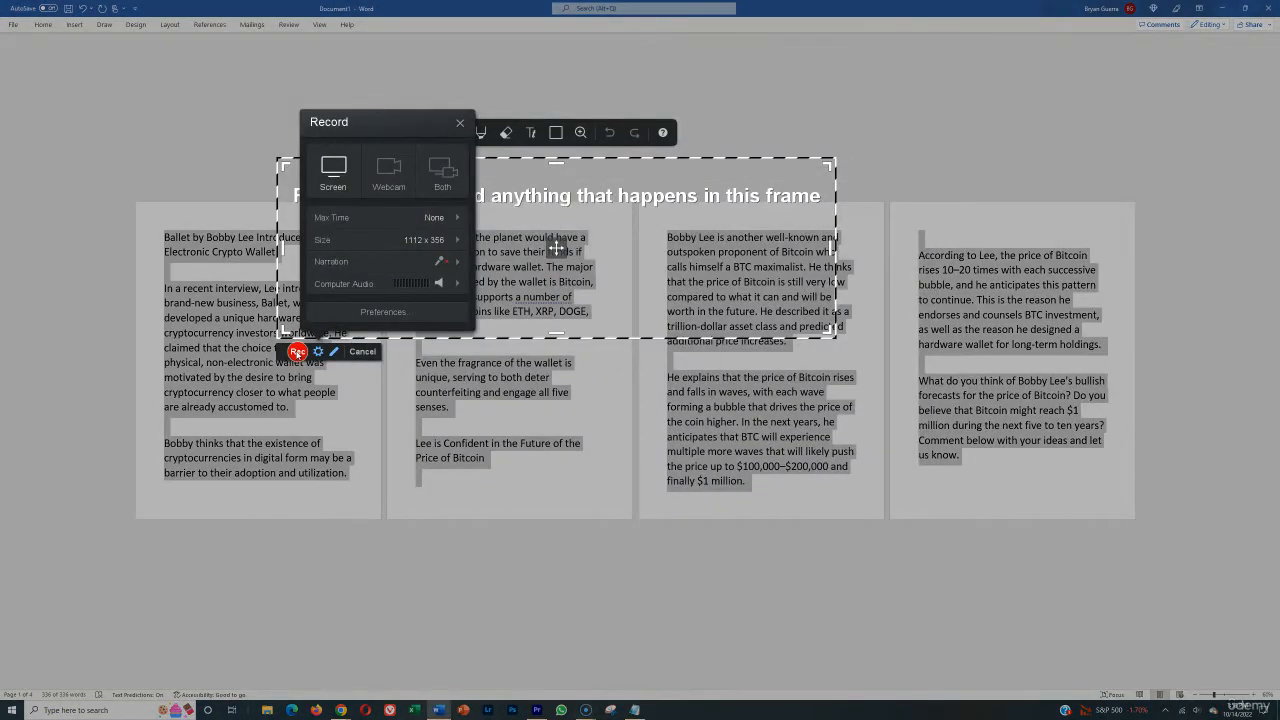
Step: Start a Screencast-O-Matic recording framed over the Word article
left_click(296, 352)
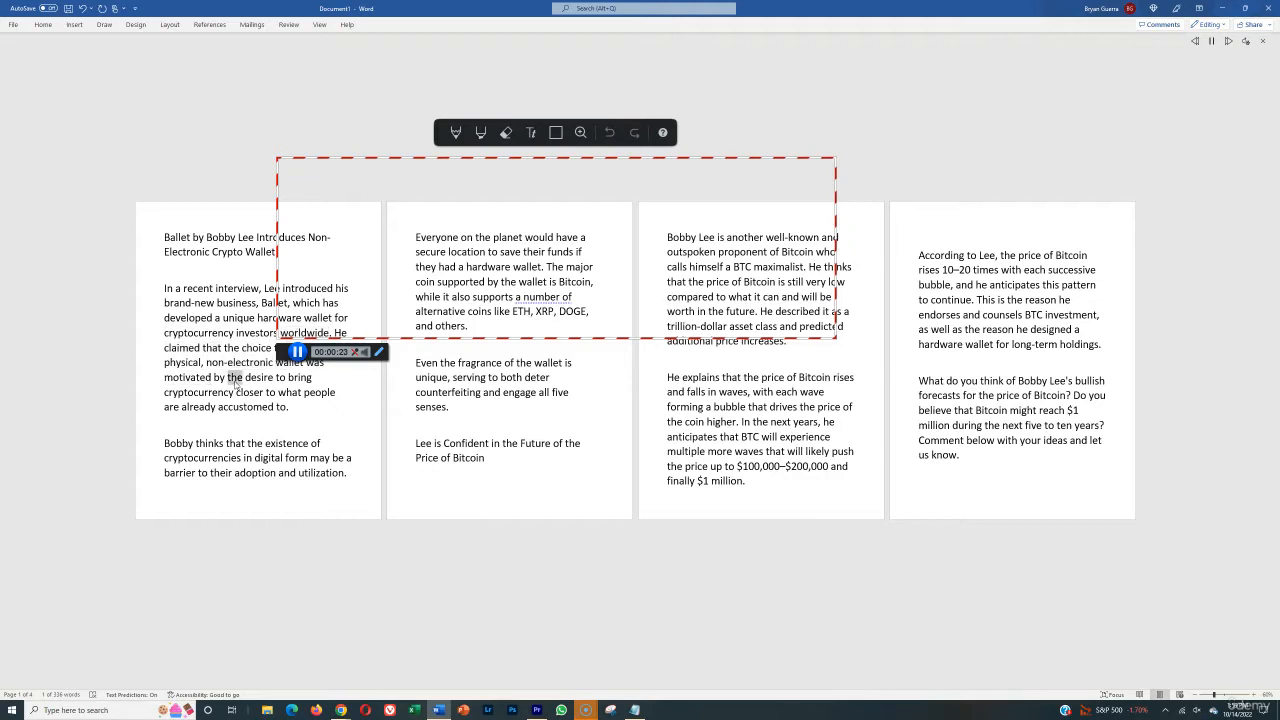
double_click(248, 392)
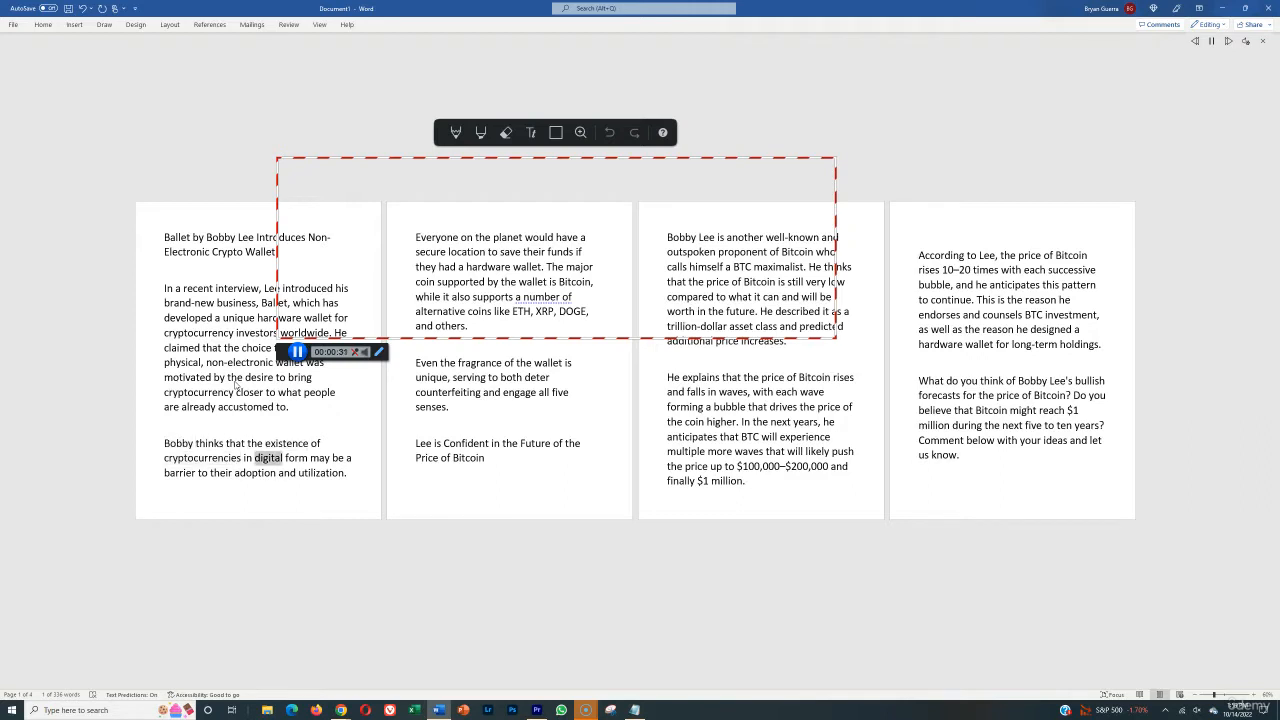
double_click(254, 472)
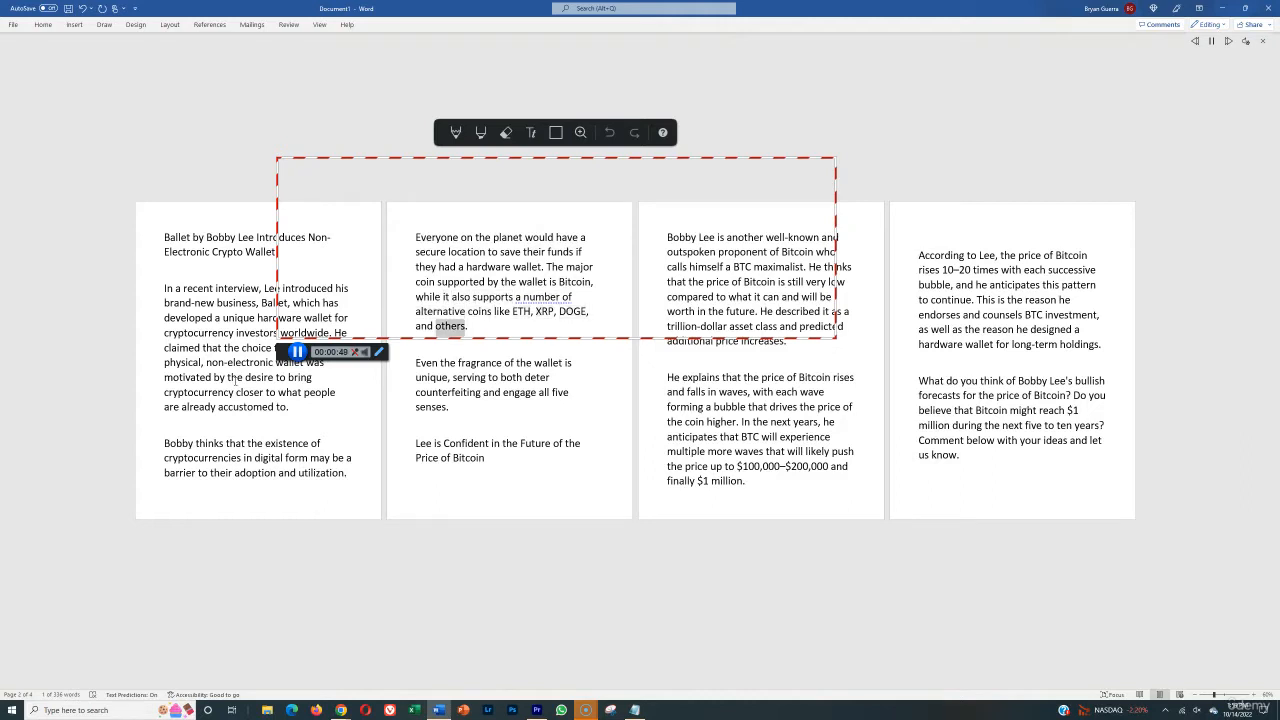
double_click(472, 364)
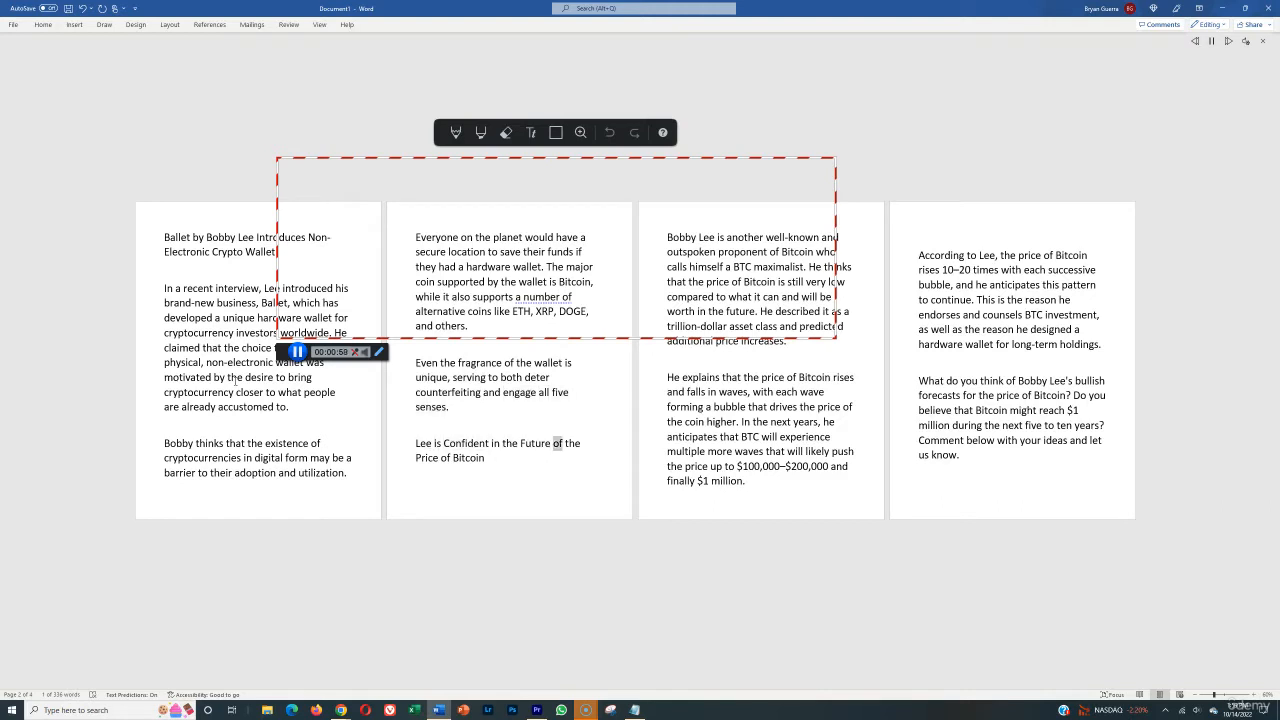
double_click(468, 458)
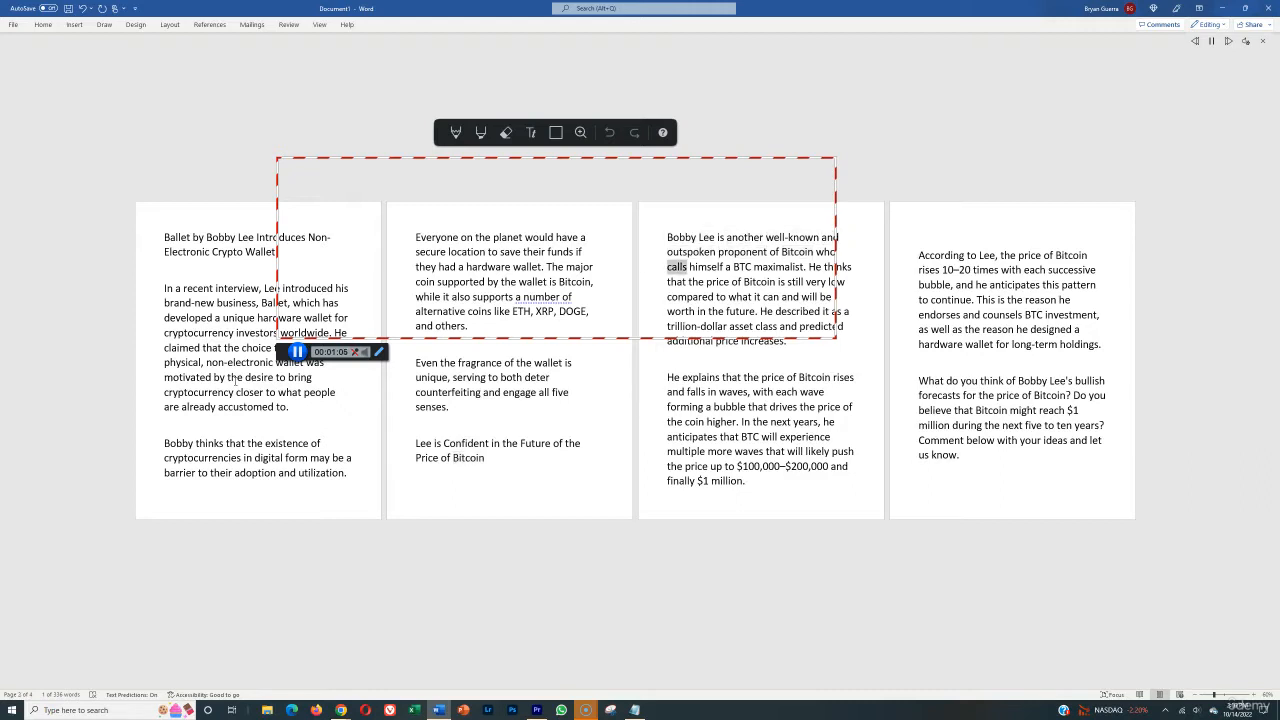
double_click(788, 268)
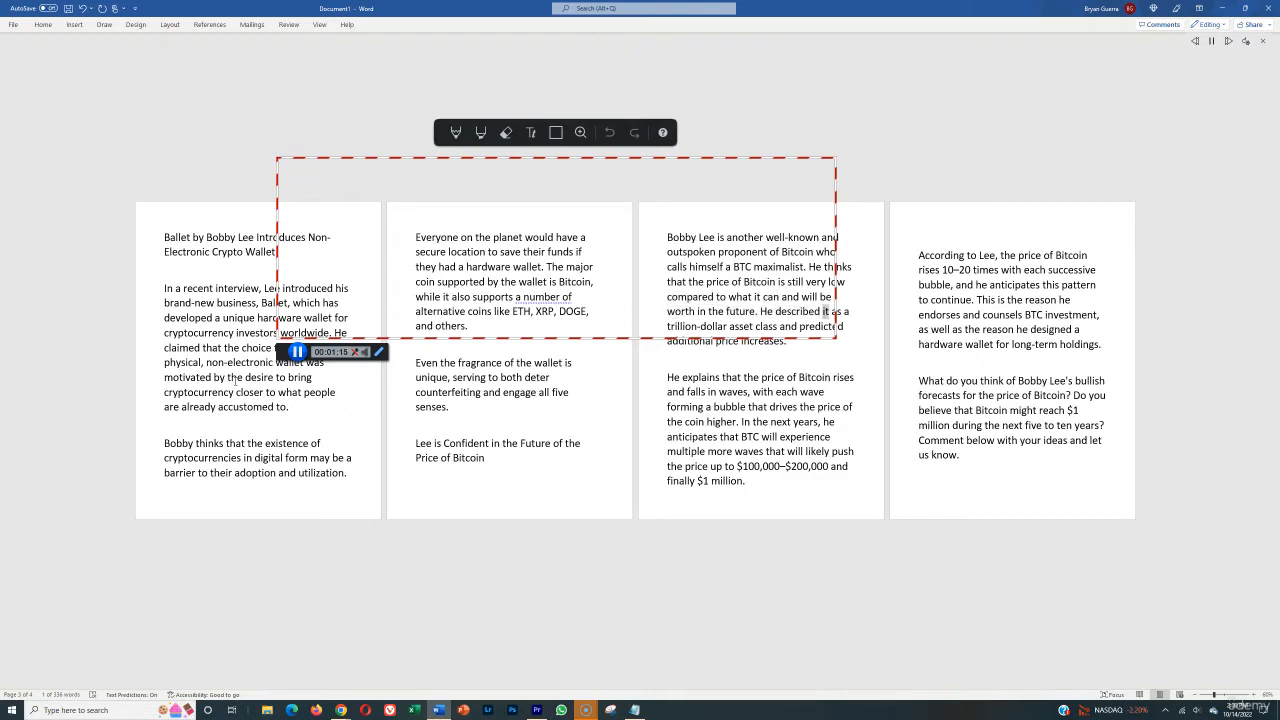
double_click(822, 326)
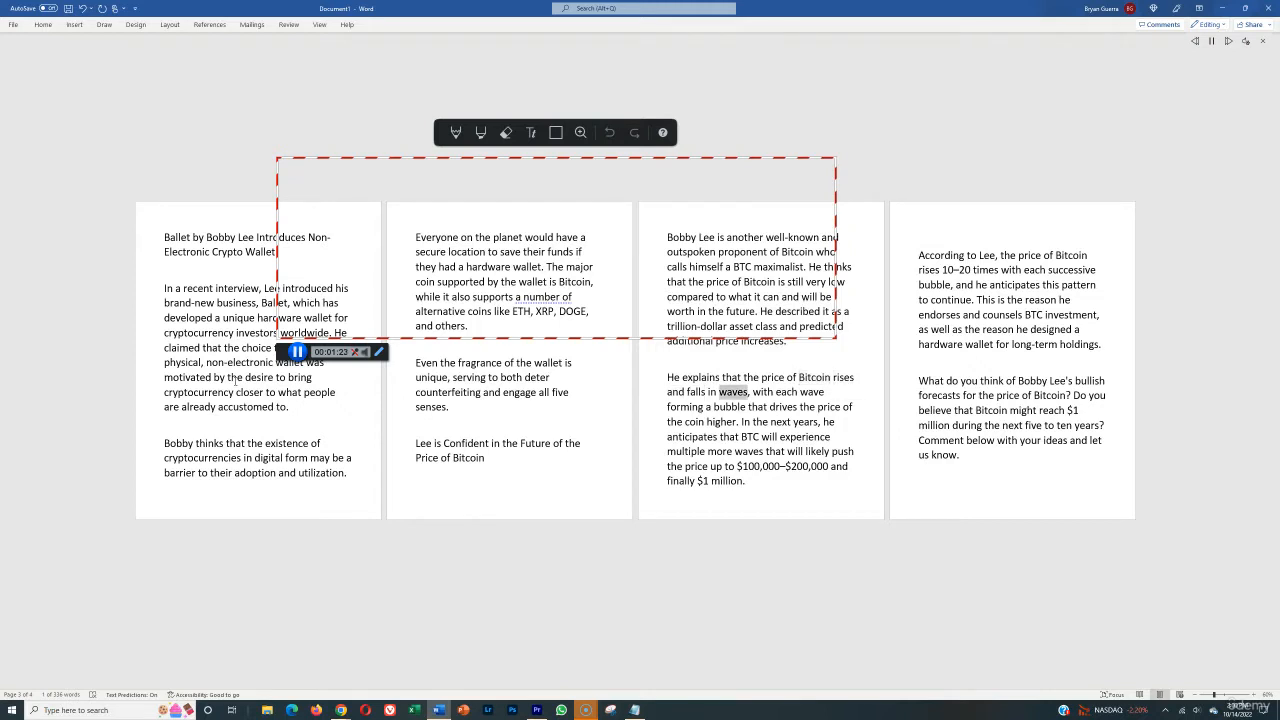
double_click(728, 406)
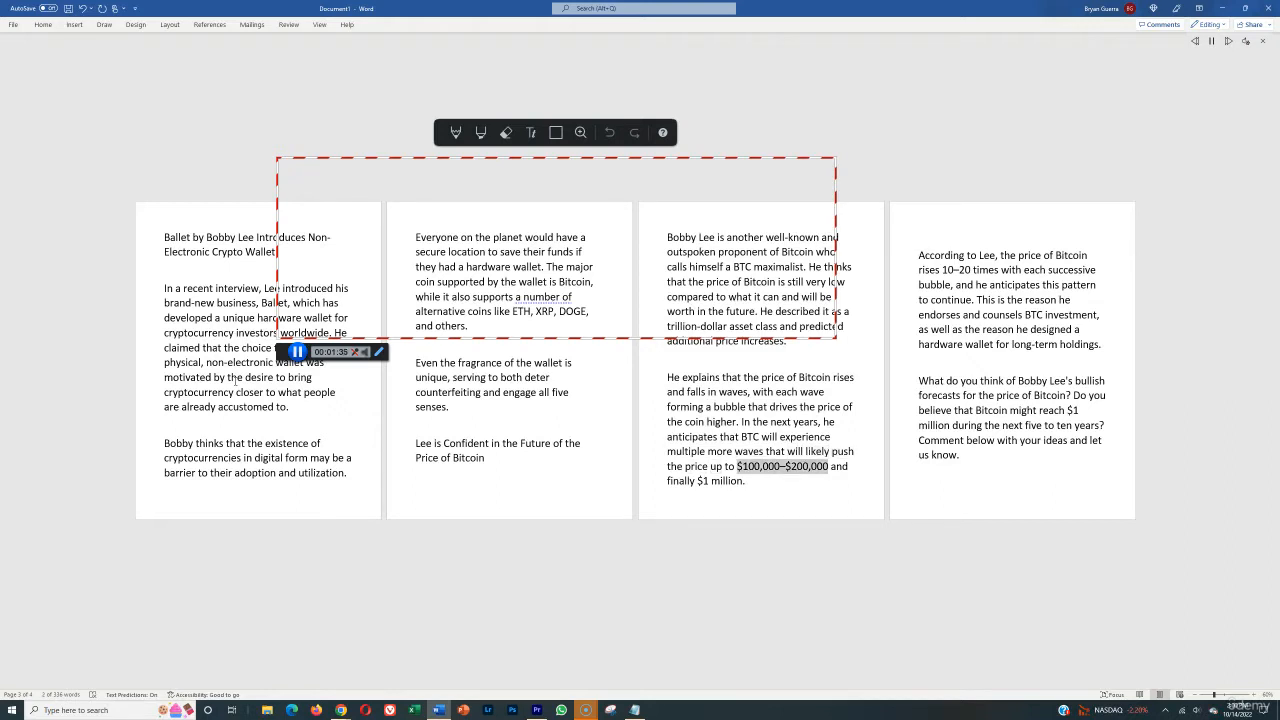
double_click(716, 480)
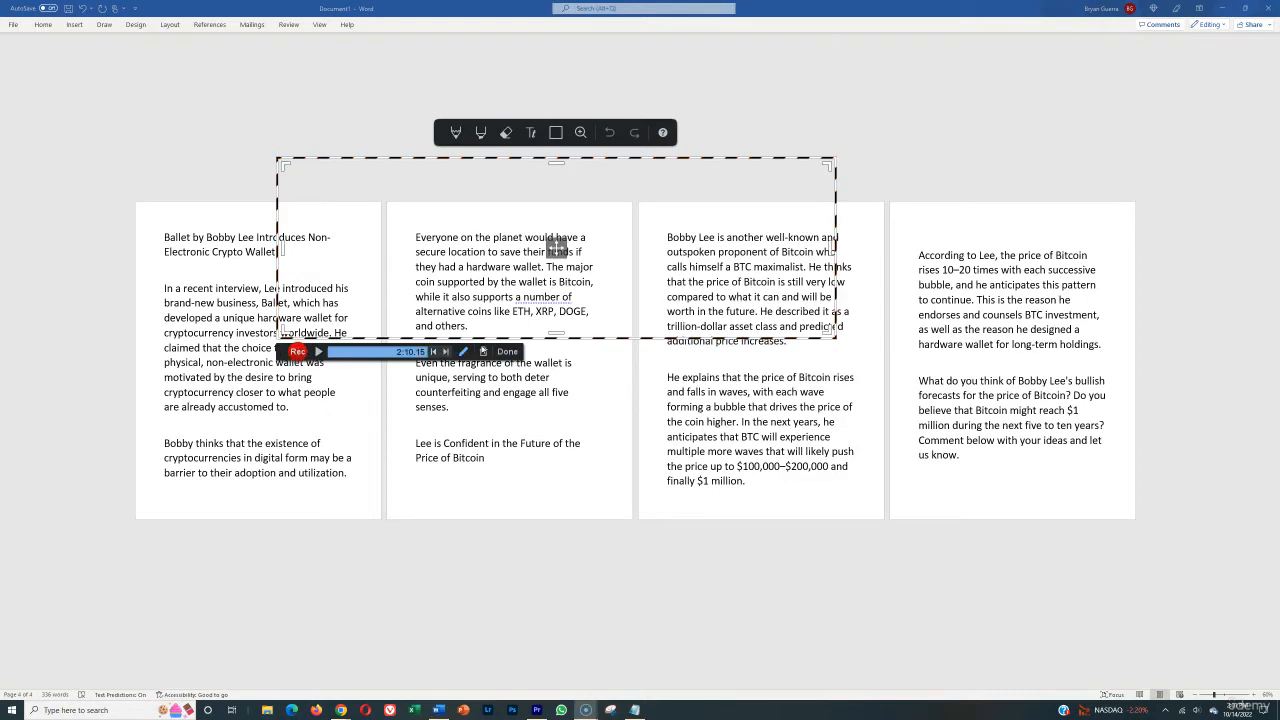
Step: Finish the screen recording so Recording #120 appears in the editor with save options
left_click(506, 352)
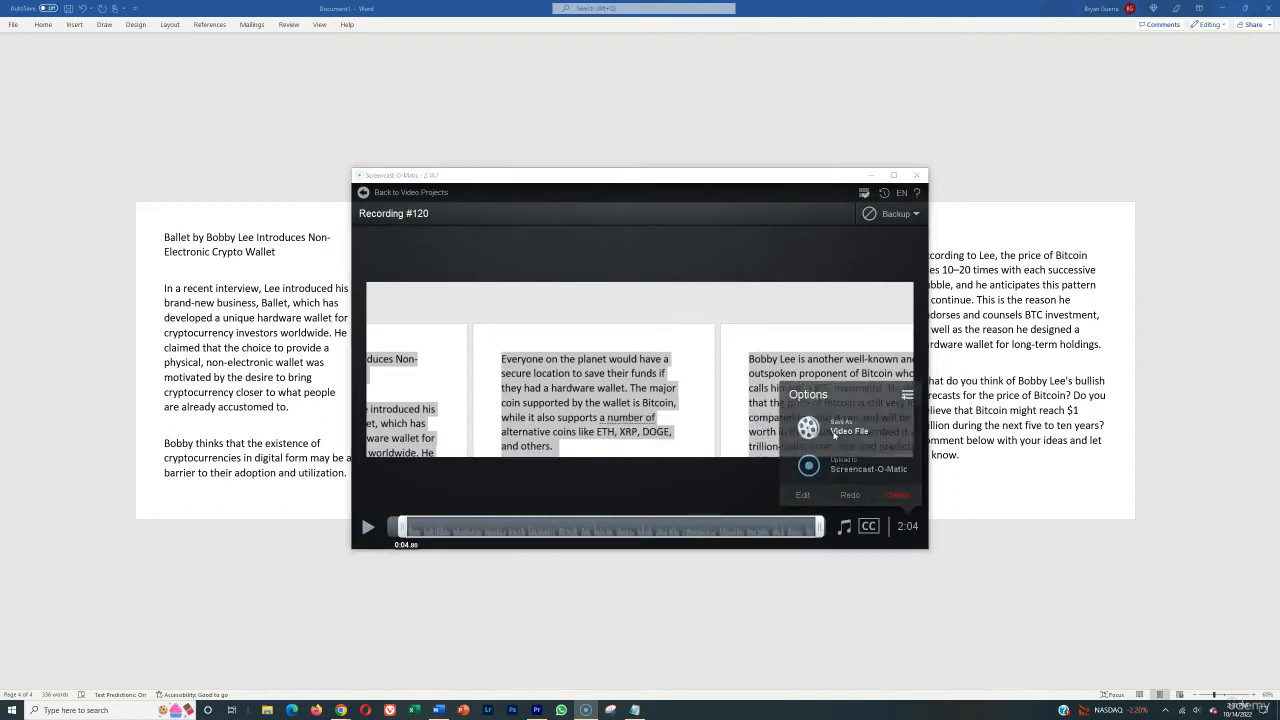
Step: Publish Recording #120 as an MP4 video file, then switch to Premiere Pro
left_click(848, 430)
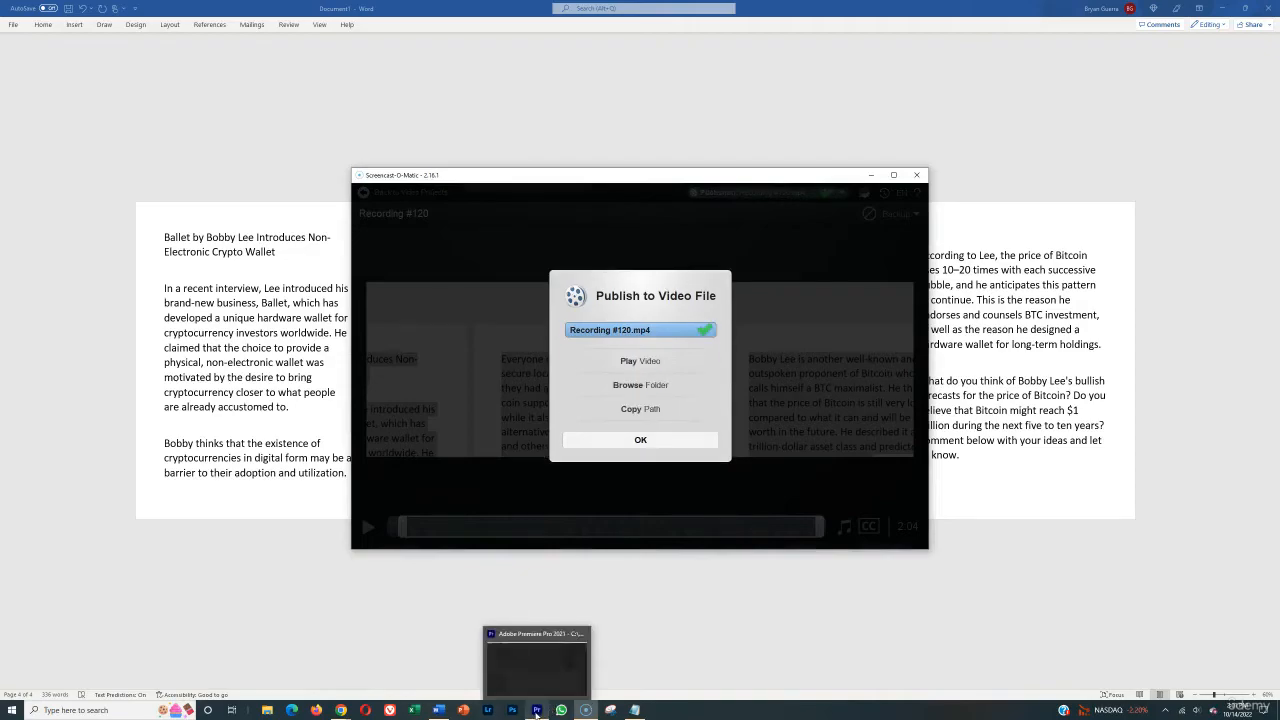
left_click(536, 708)
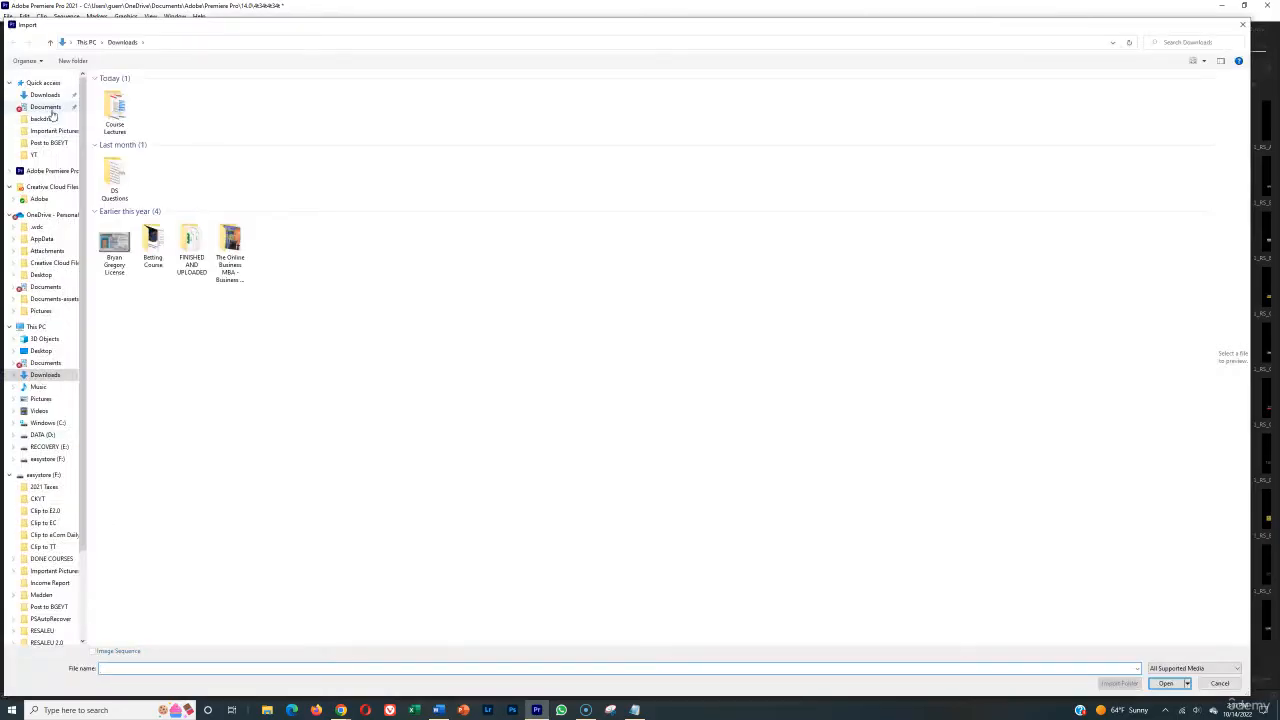
Step: Import Recording #120 from Documents and place it on a new sequence timeline
left_click(44, 106)
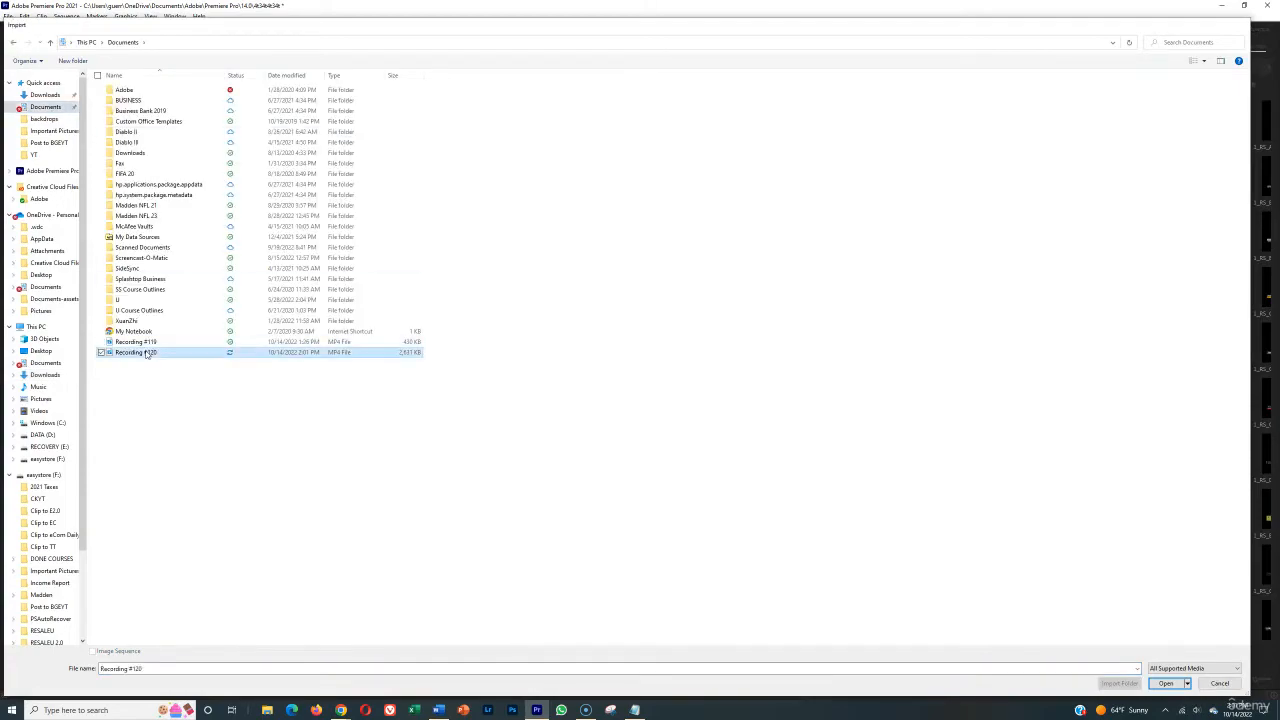
left_click(1164, 684)
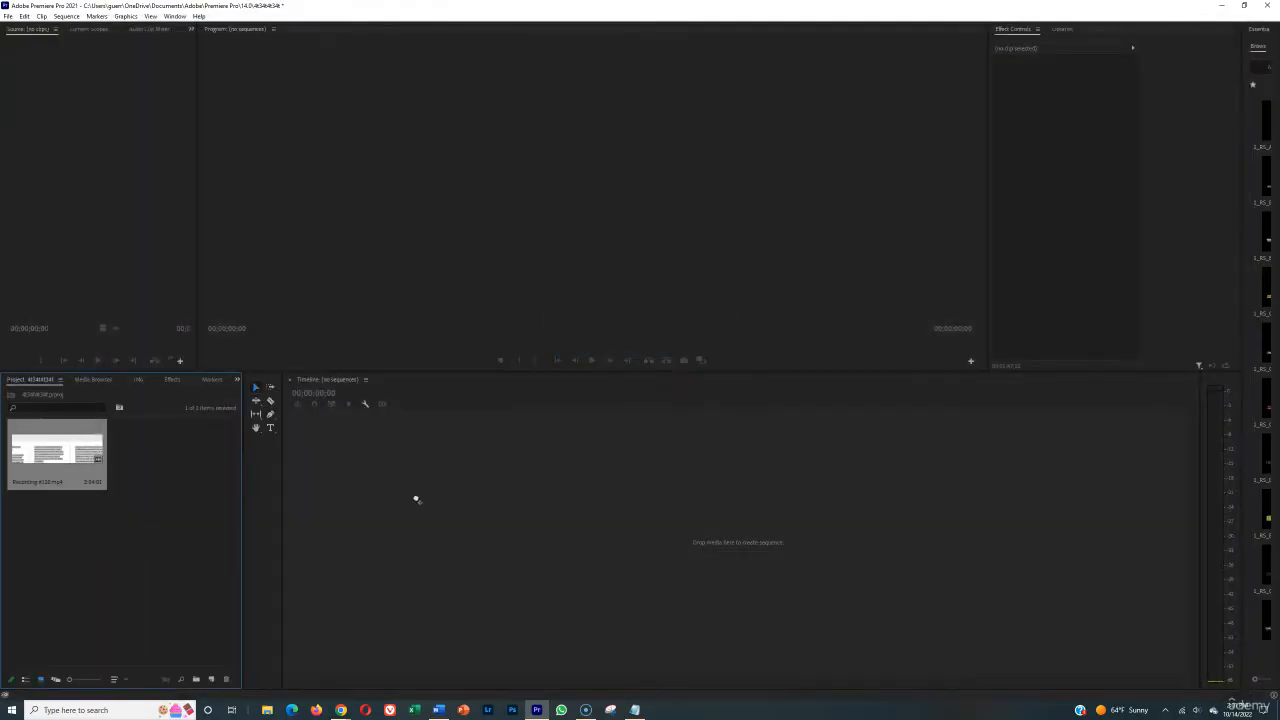
left_click_drag(56, 450, 680, 540)
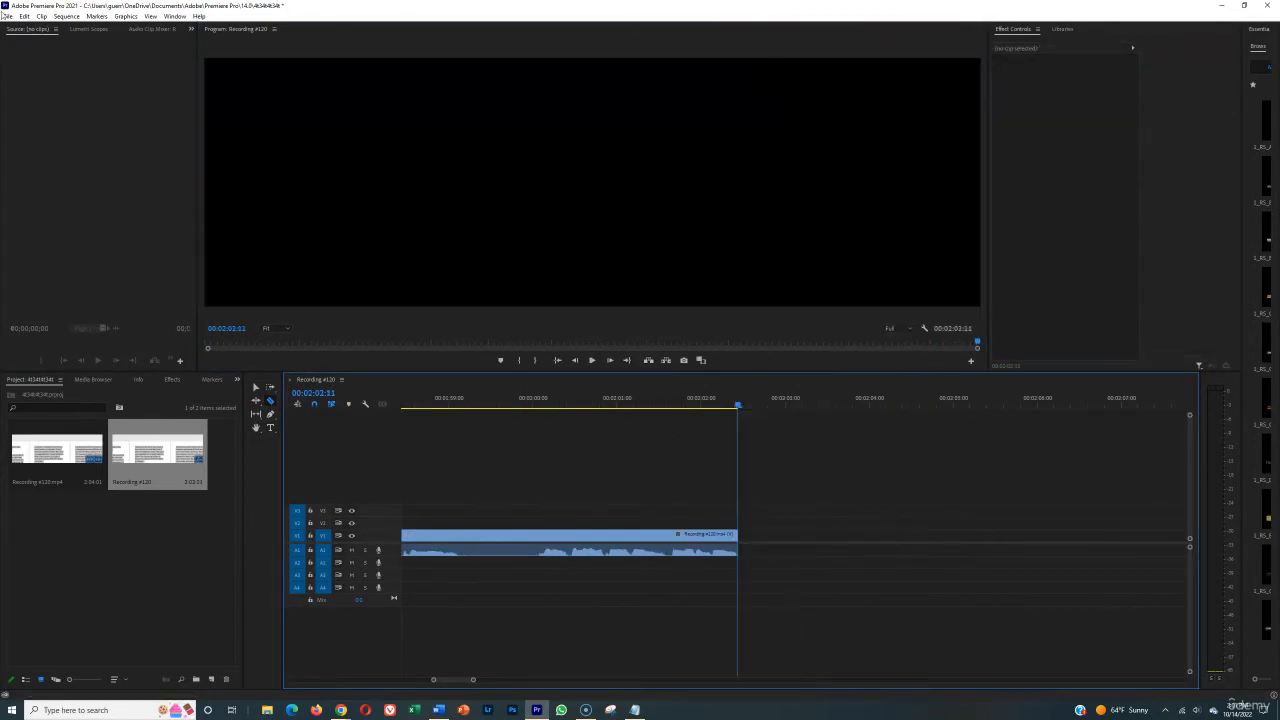
Step: Export the sequence's audio as an audio file saved to the Downloads folder
left_click(8, 16)
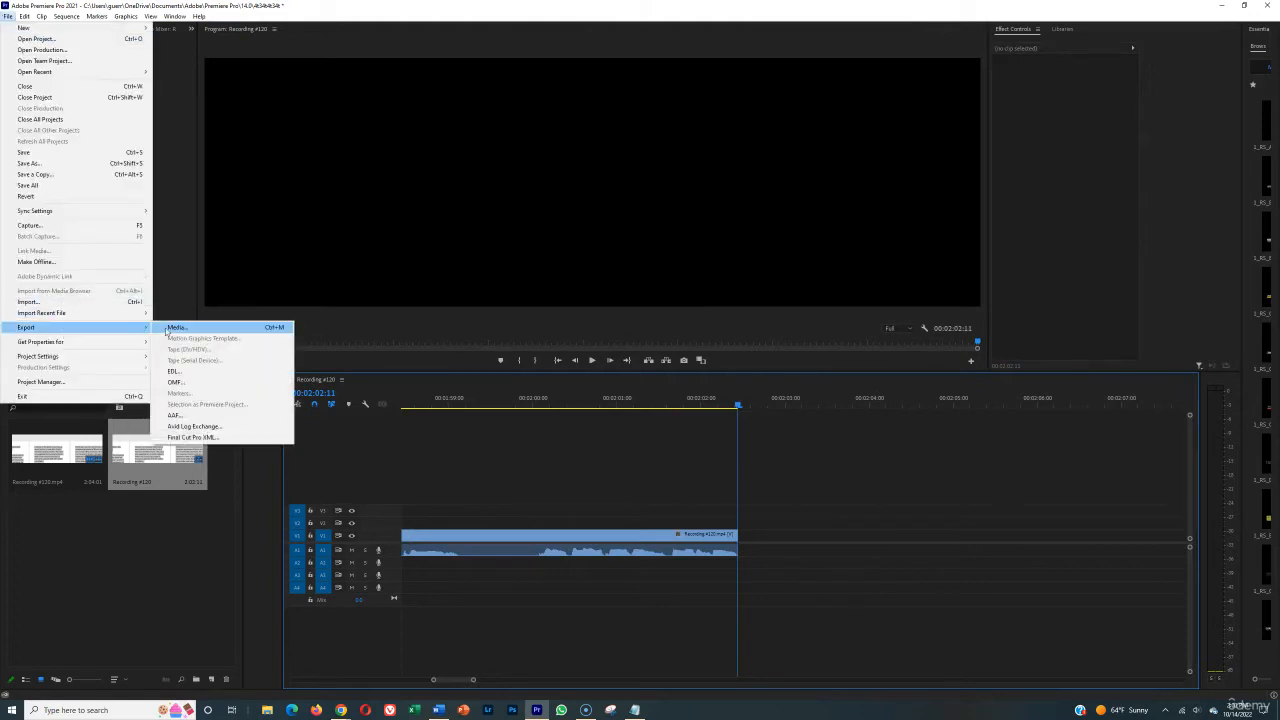
left_click(180, 328)
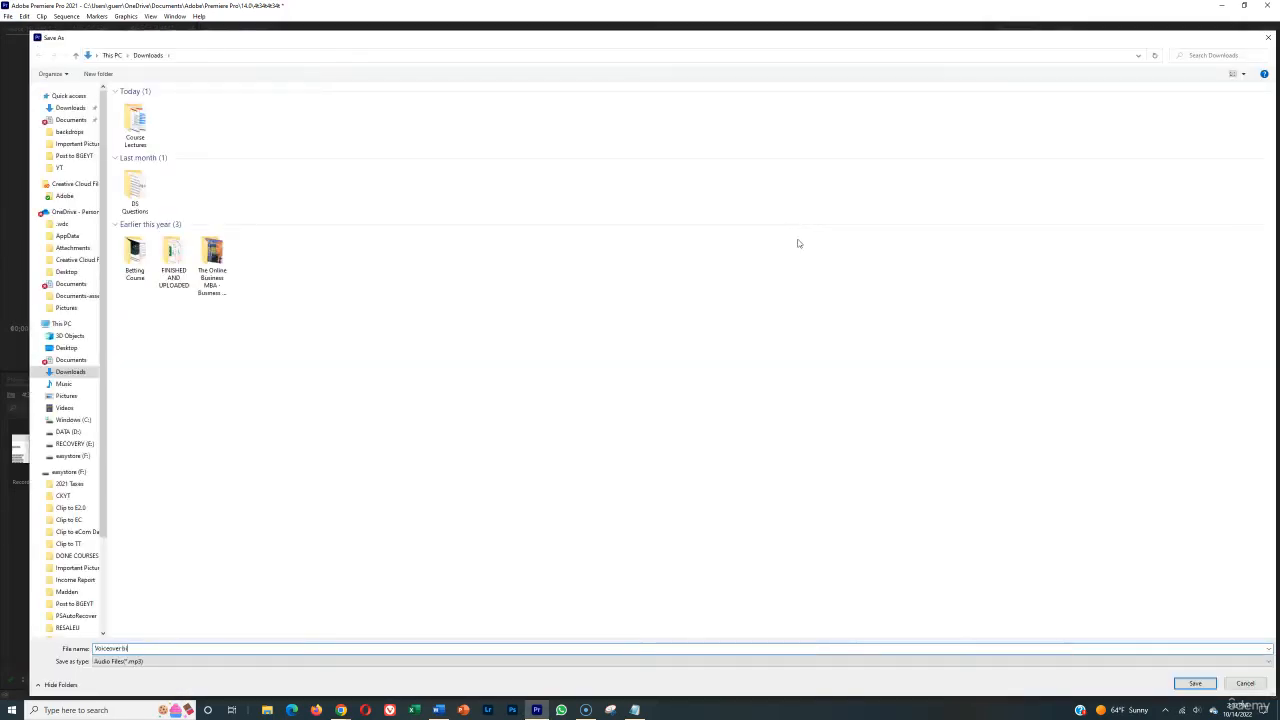
left_click(1196, 684)
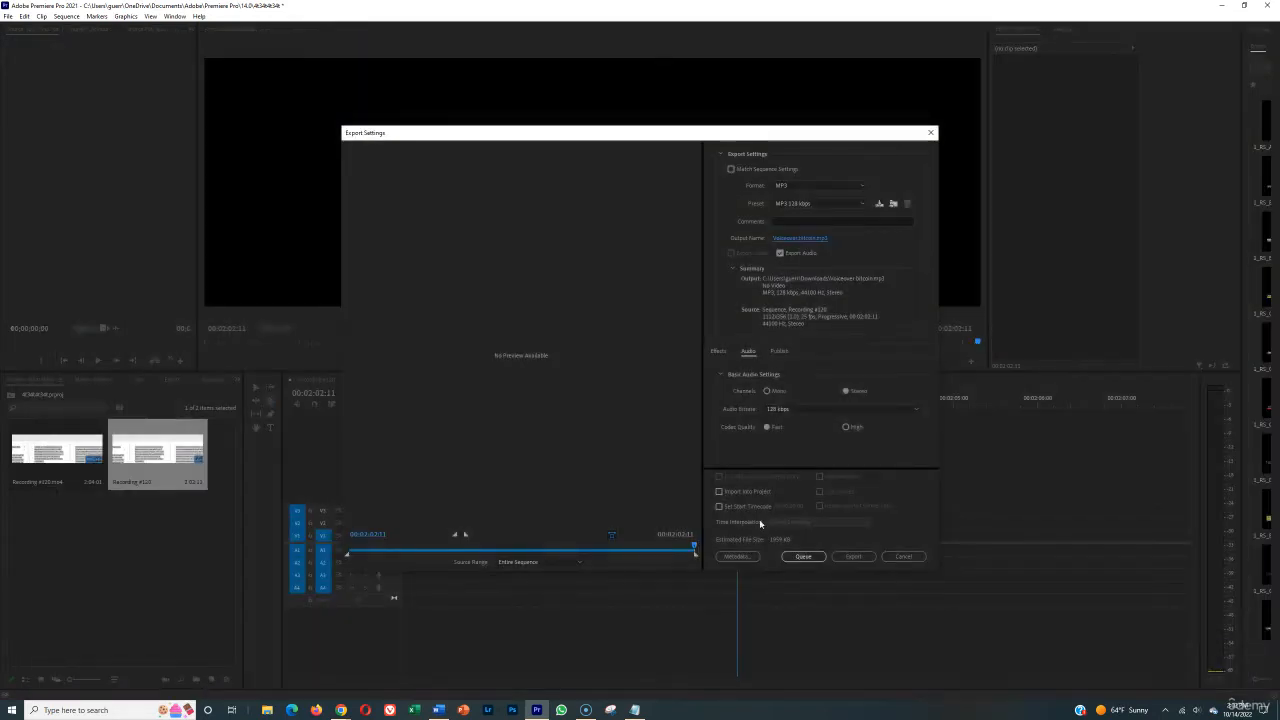
left_click(852, 556)
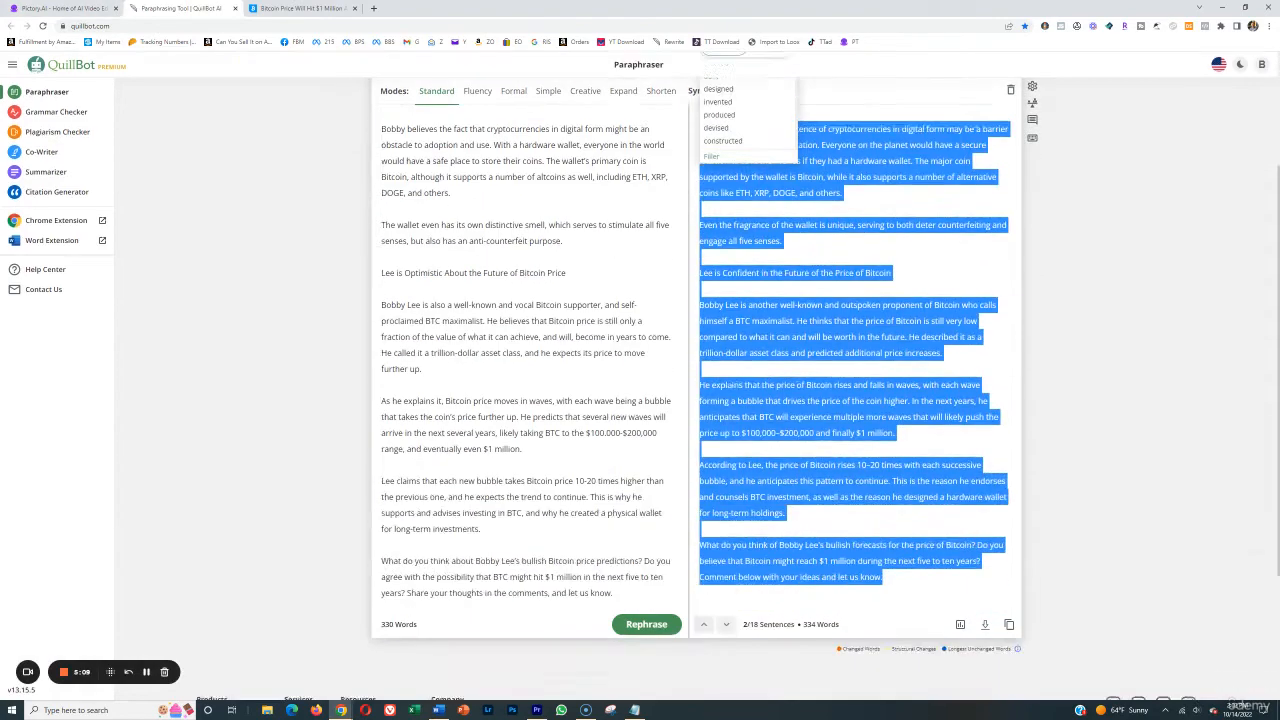
Step: Title the Pictory script video 'Will Bitcoin Ever Reach 1 Million'
left_click(40, 10)
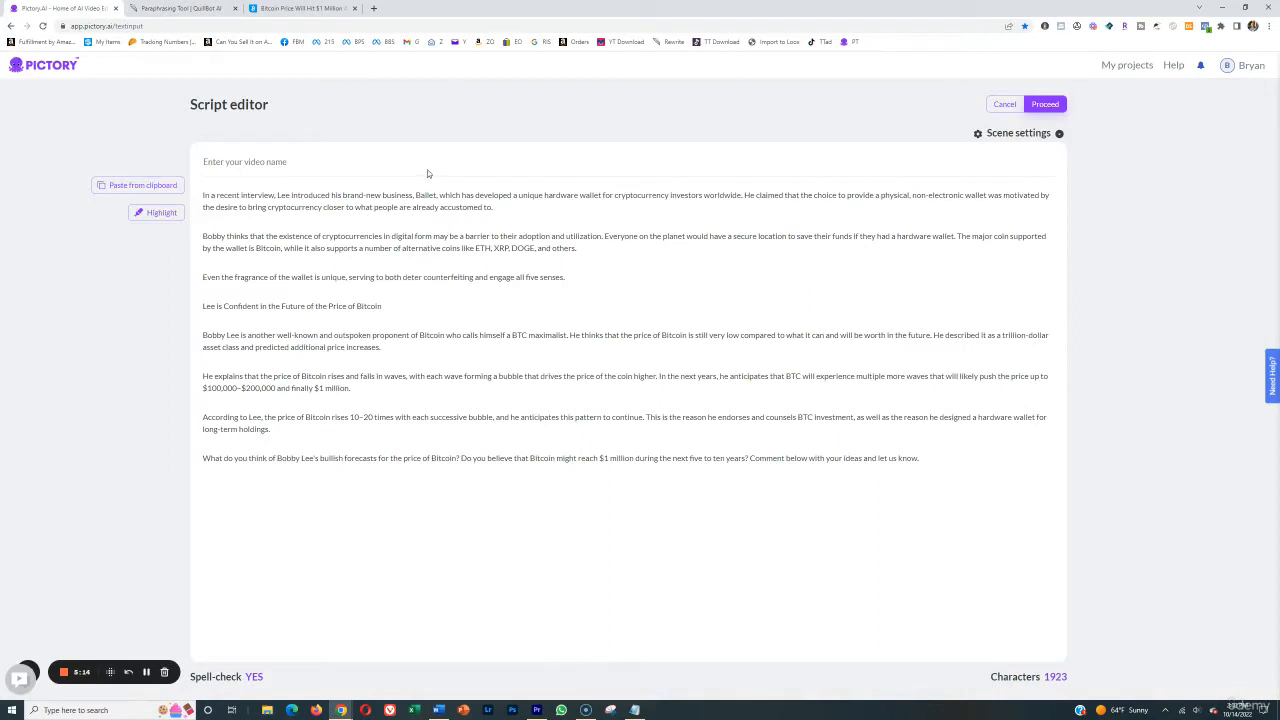
type("Will")
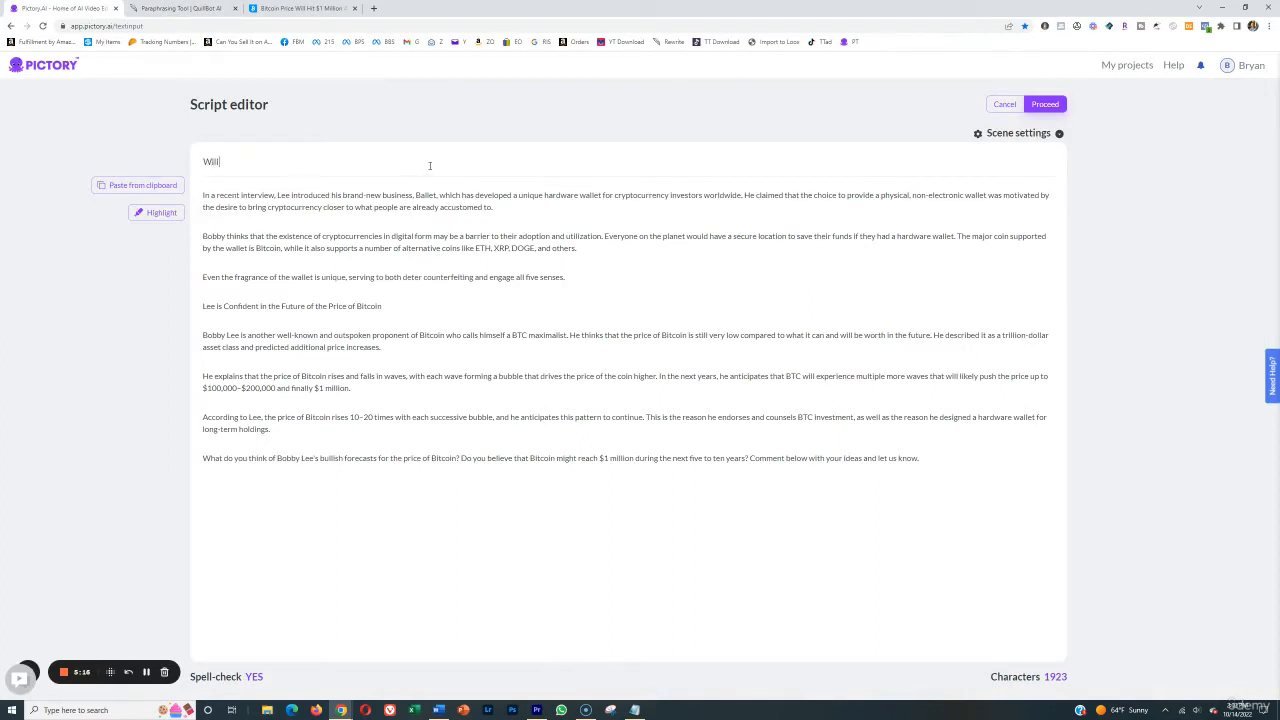
type("Bitcoin Reach 1")
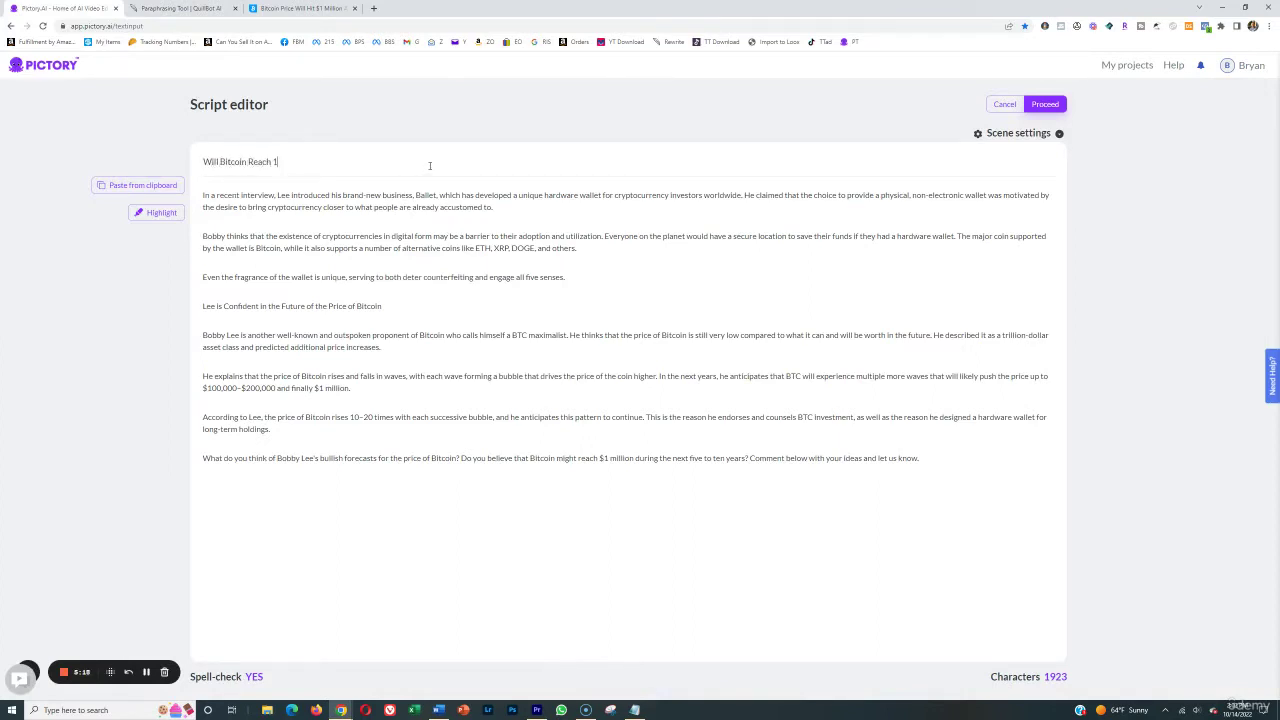
type("Million")
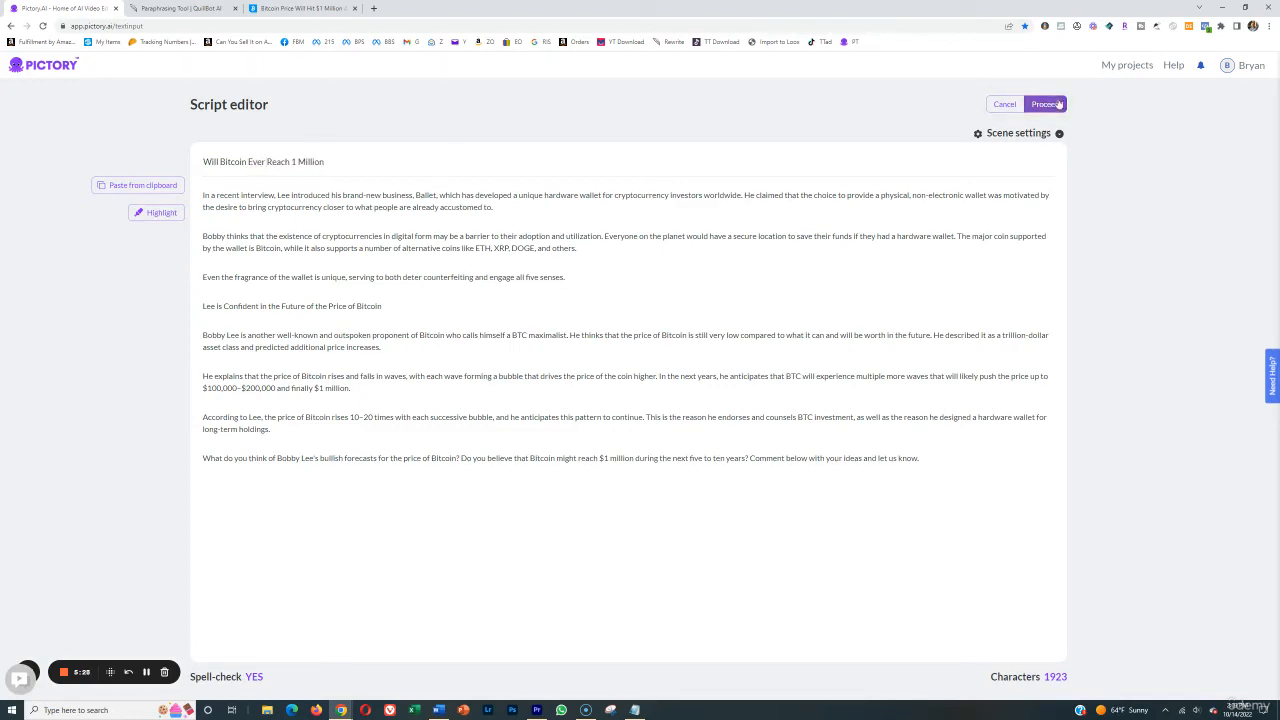
Step: Proceed with the Standard template in 16:9 to generate the storyboard of captioned scenes
left_click(1044, 104)
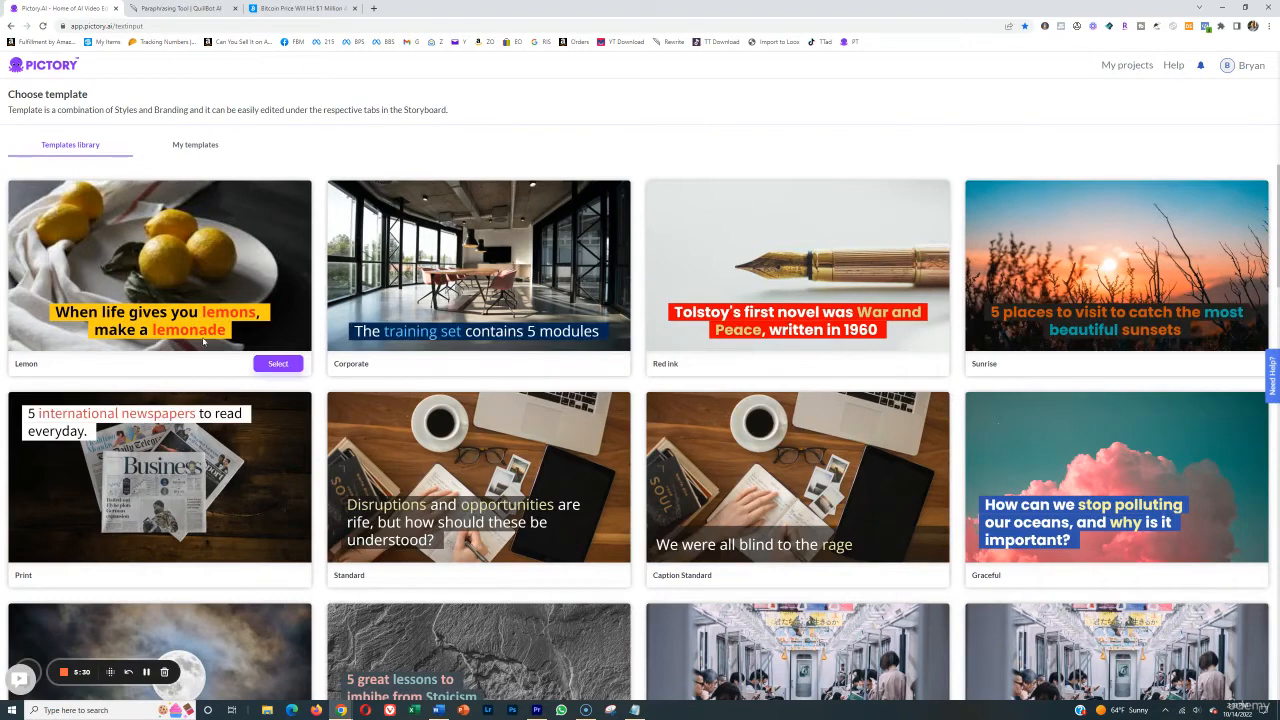
mouse_move(244, 556)
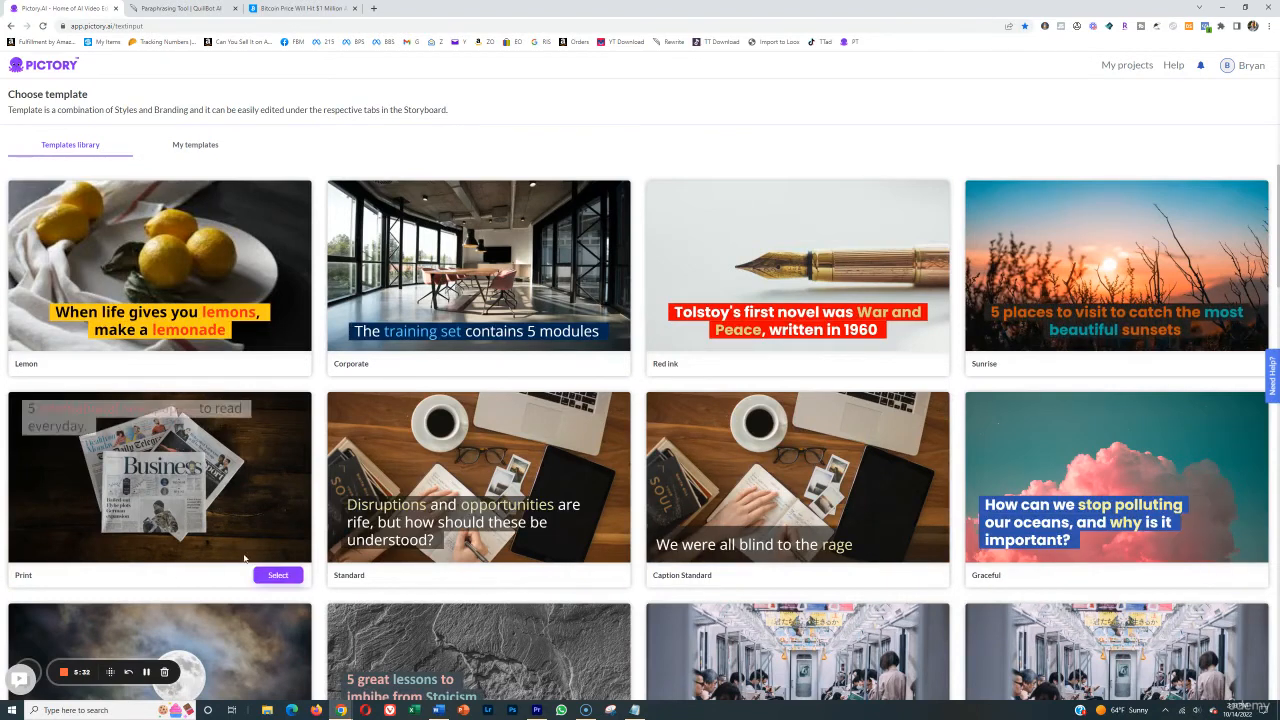
left_click(478, 486)
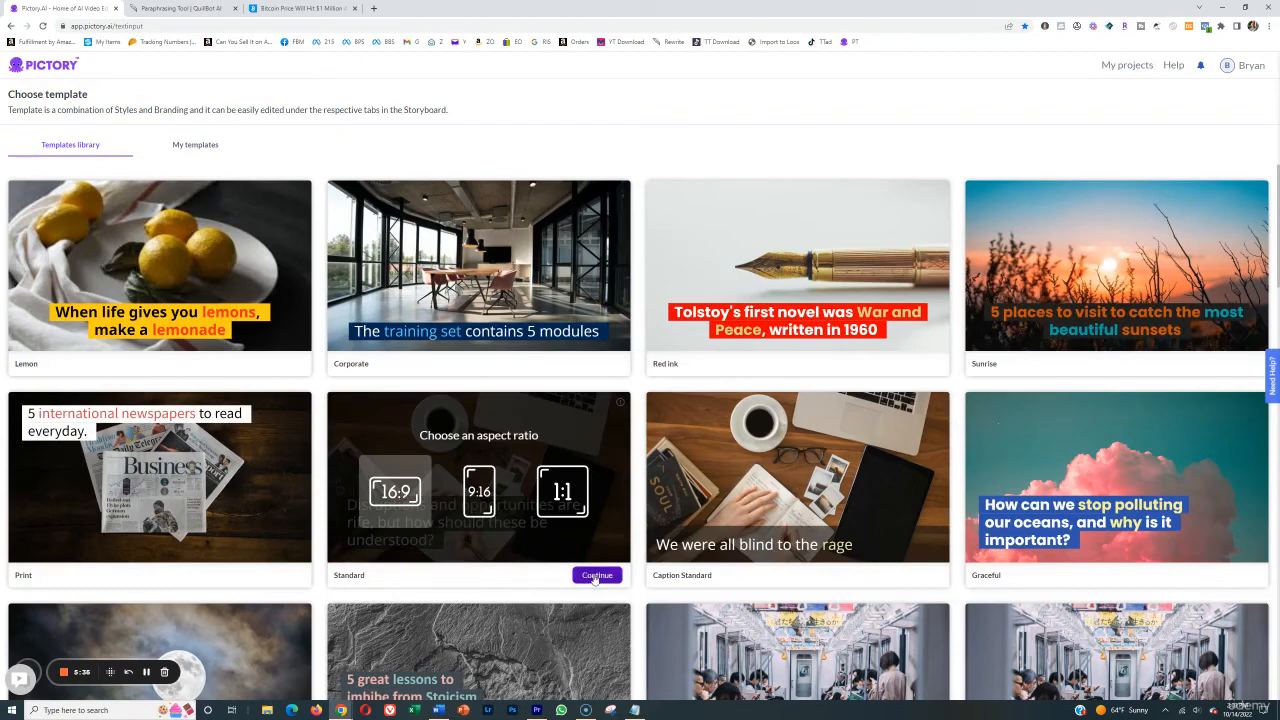
left_click(596, 576)
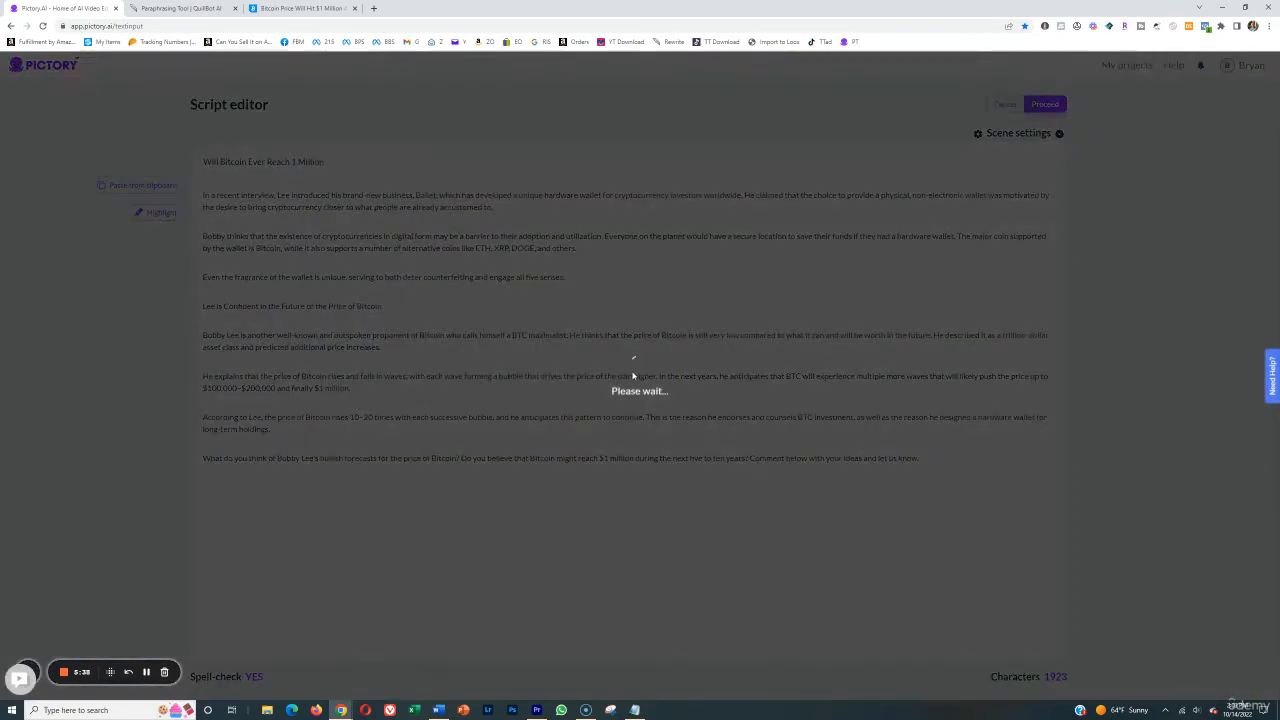
left_click(1044, 104)
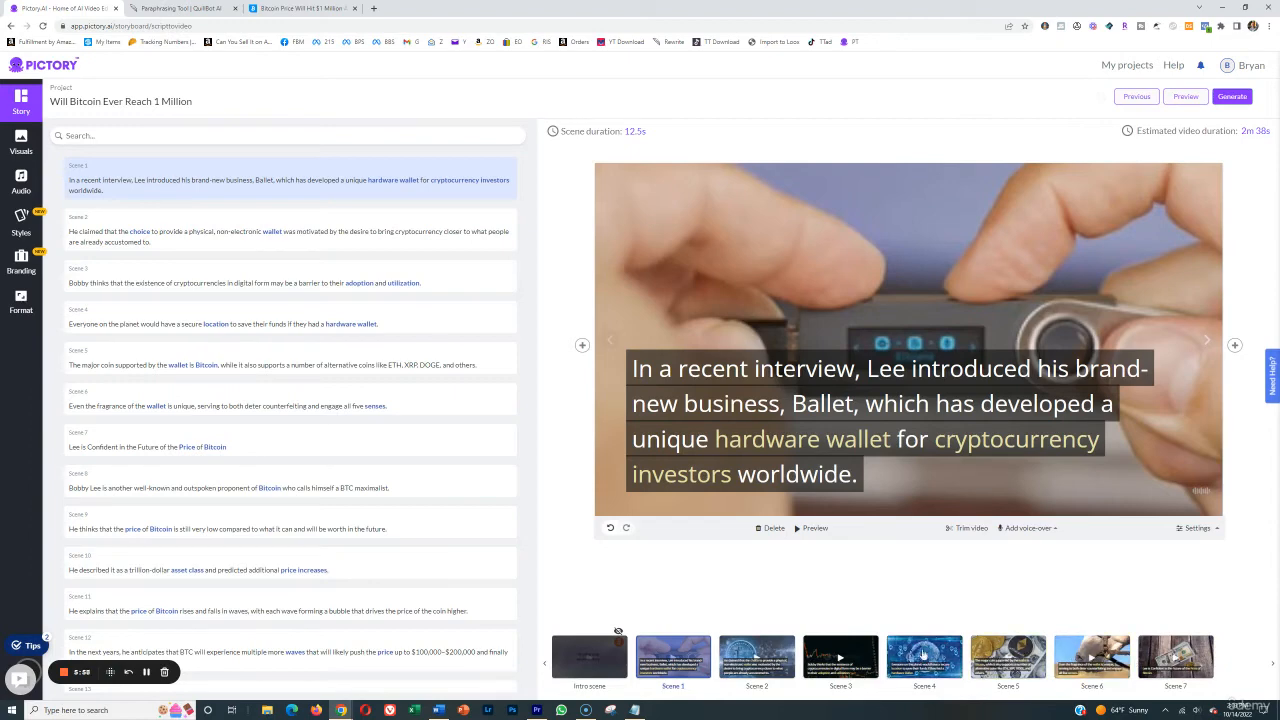
Step: Upload the recorded voiceover file from Downloads as the video's narration
left_click(1028, 528)
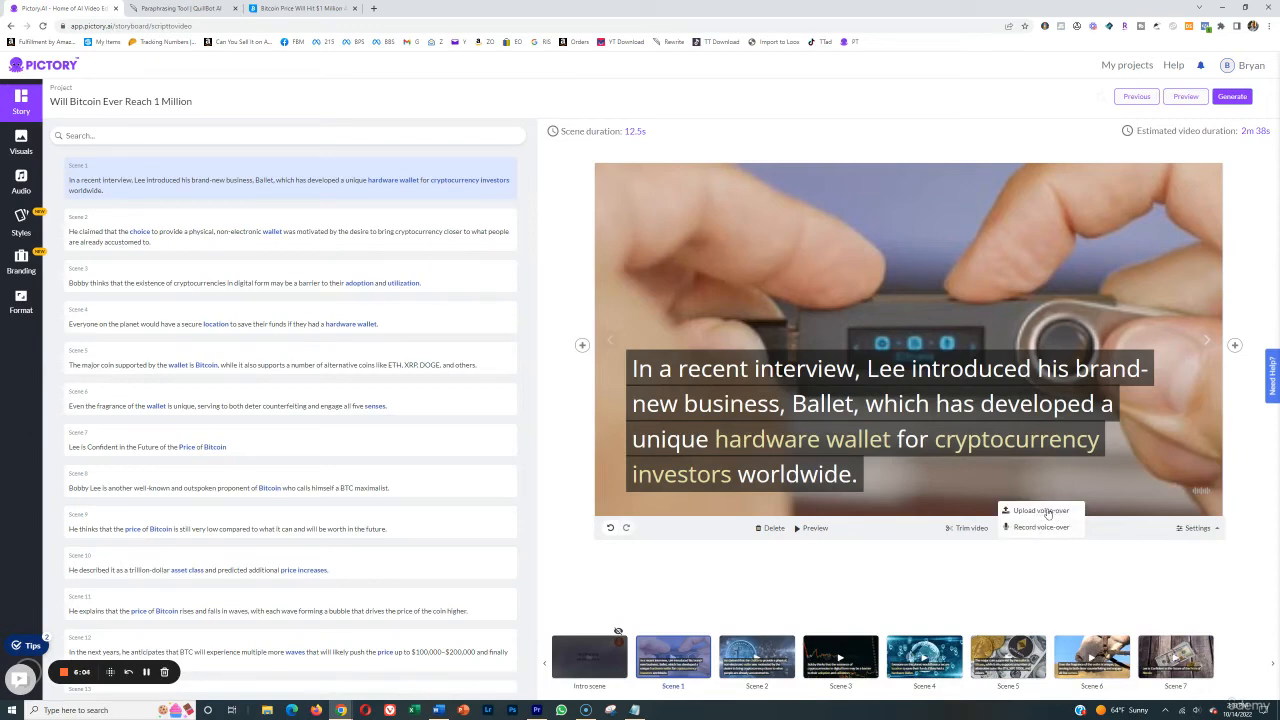
left_click(1040, 512)
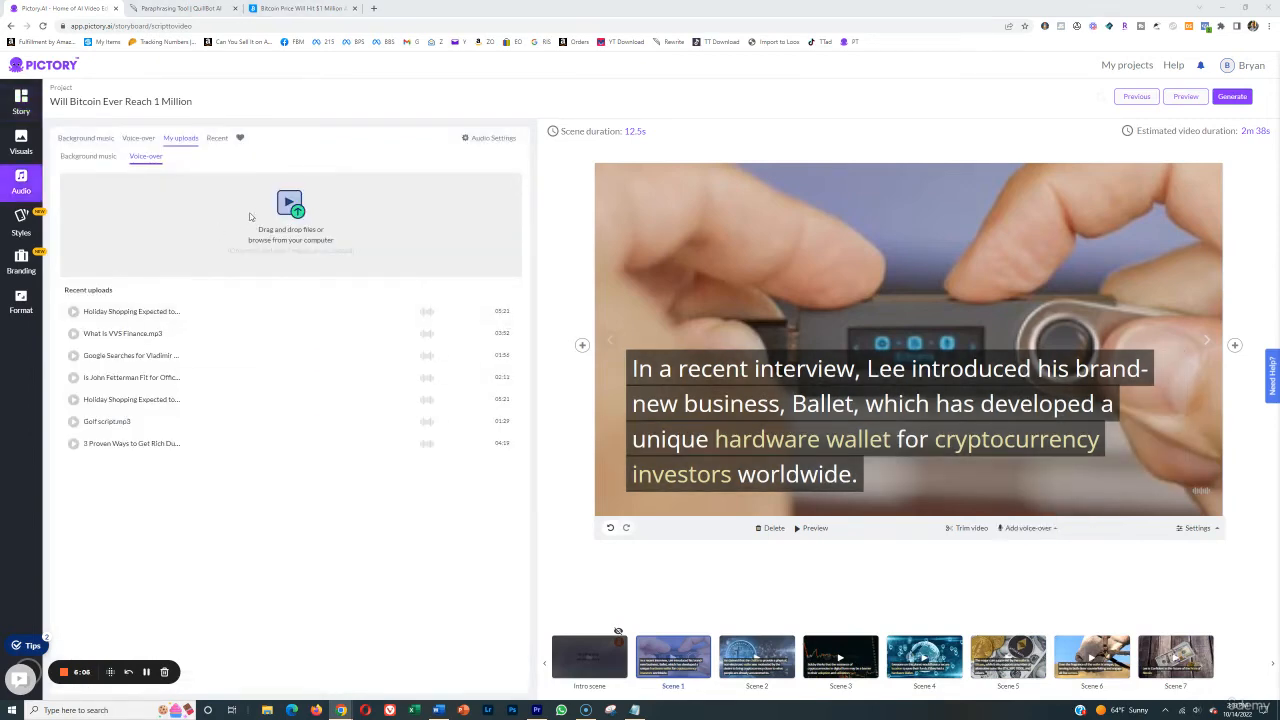
left_click(290, 224)
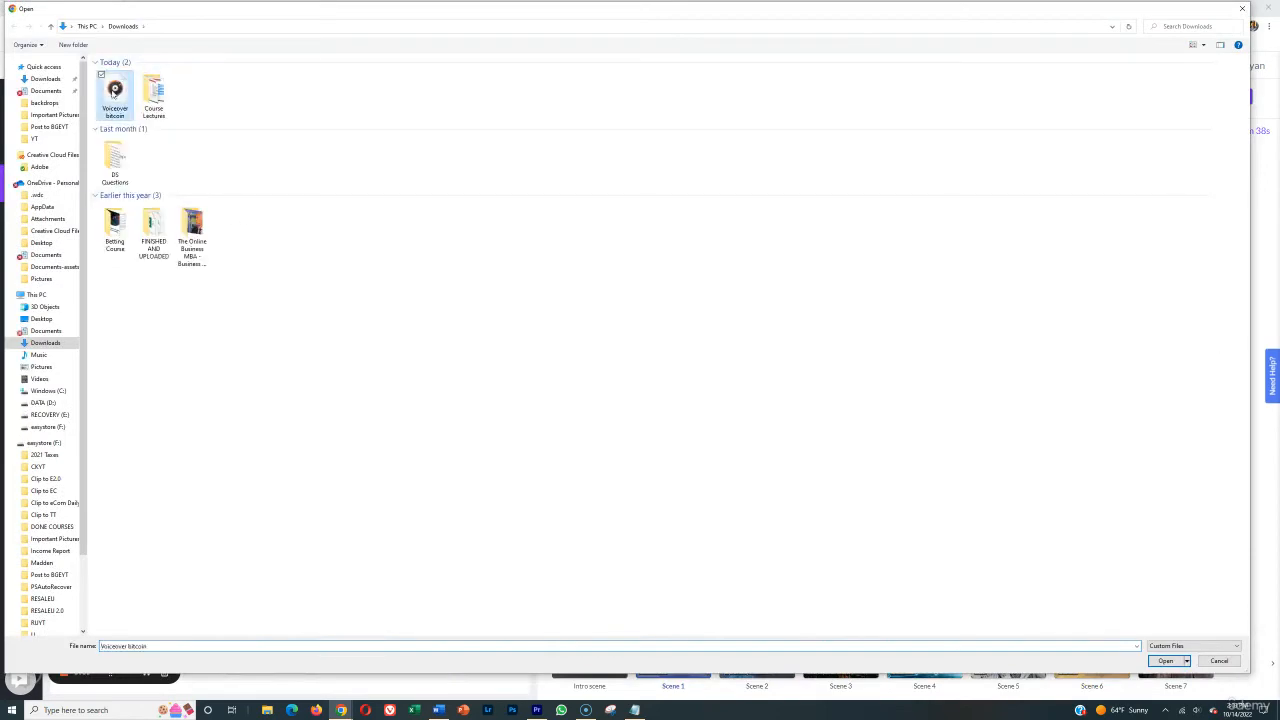
left_click(1164, 660)
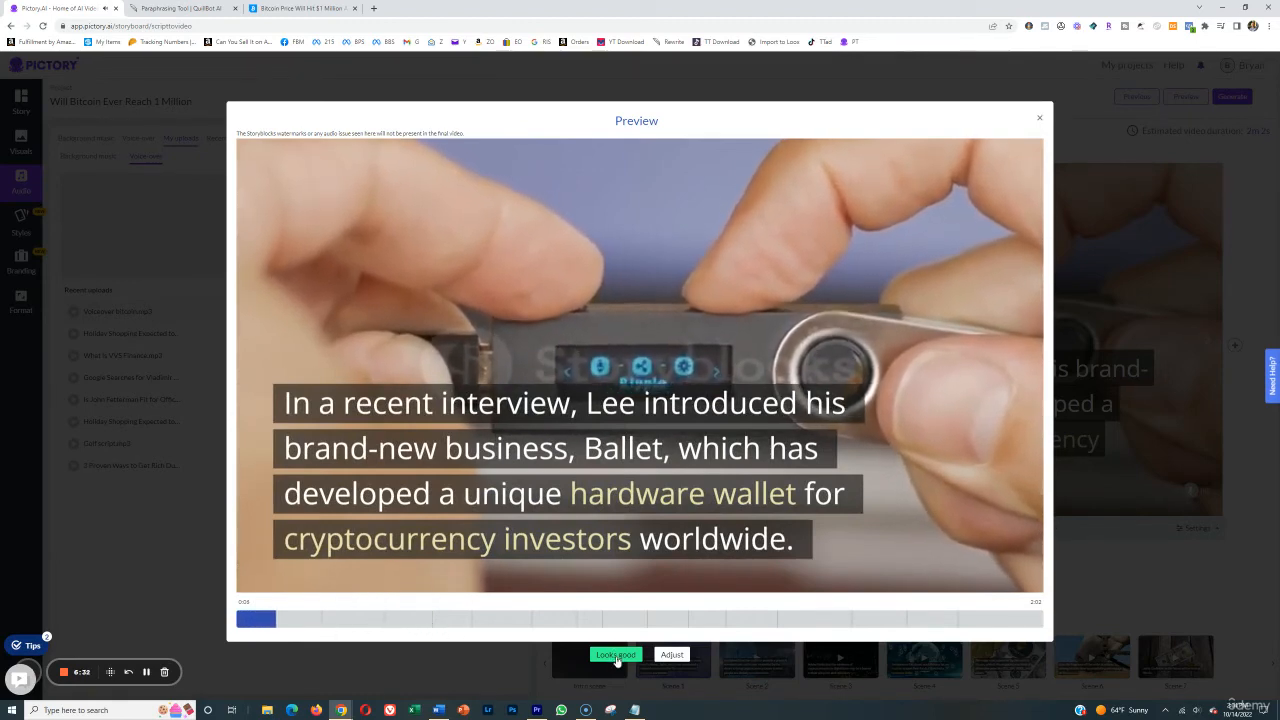
Step: Accept the voiceover-synced preview and download the generated Bitcoin video
left_click(1040, 116)
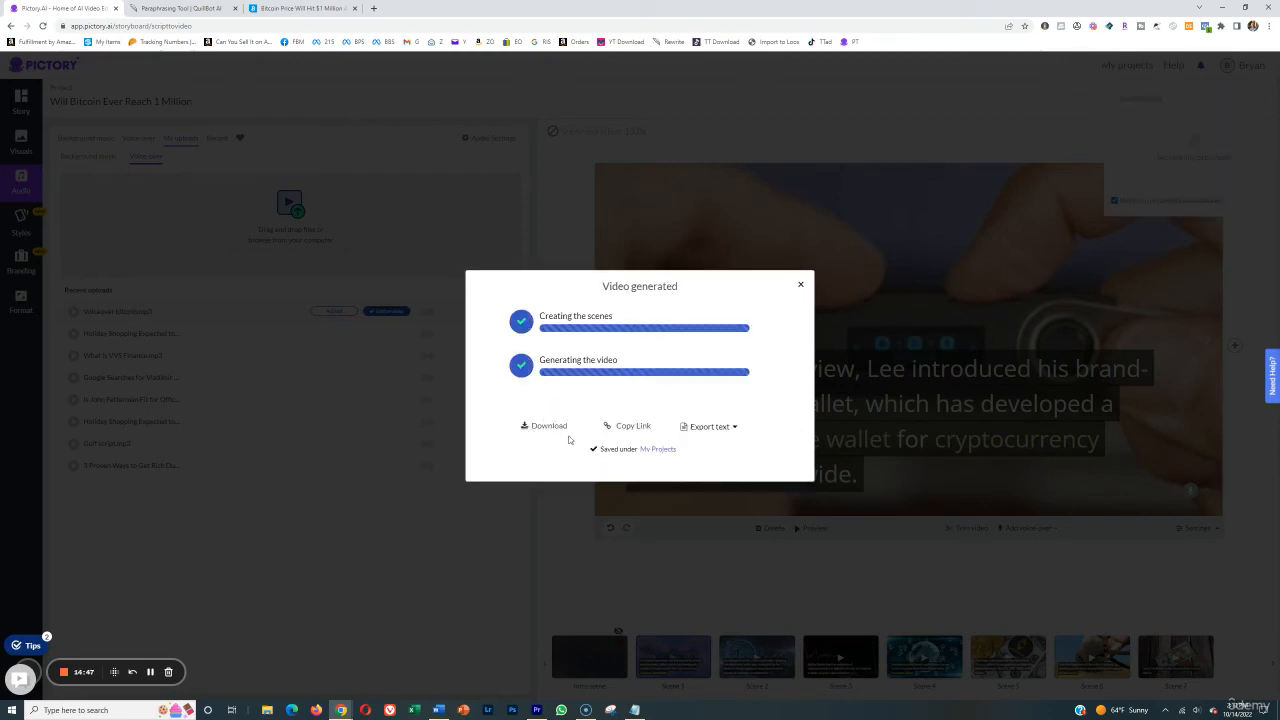
left_click(544, 424)
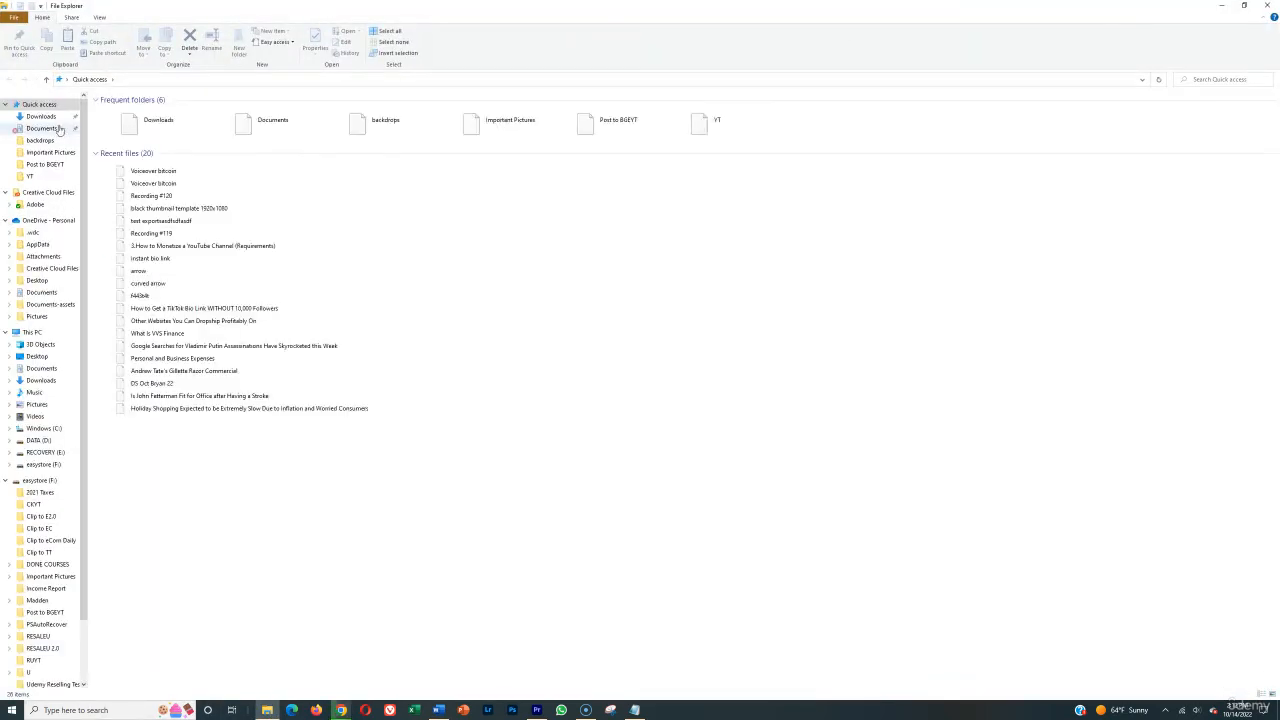
Step: Find the downloaded Pictory MP4 in Downloads and play it
left_click(40, 120)
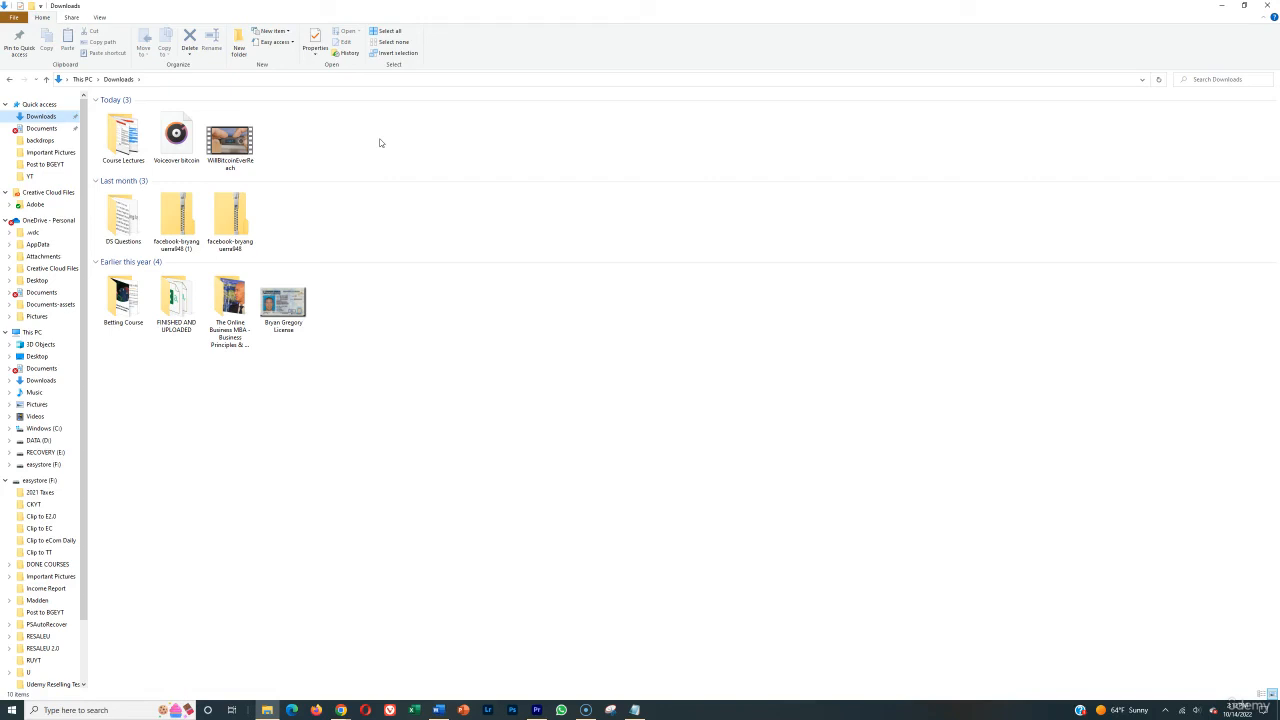
left_click(228, 136)
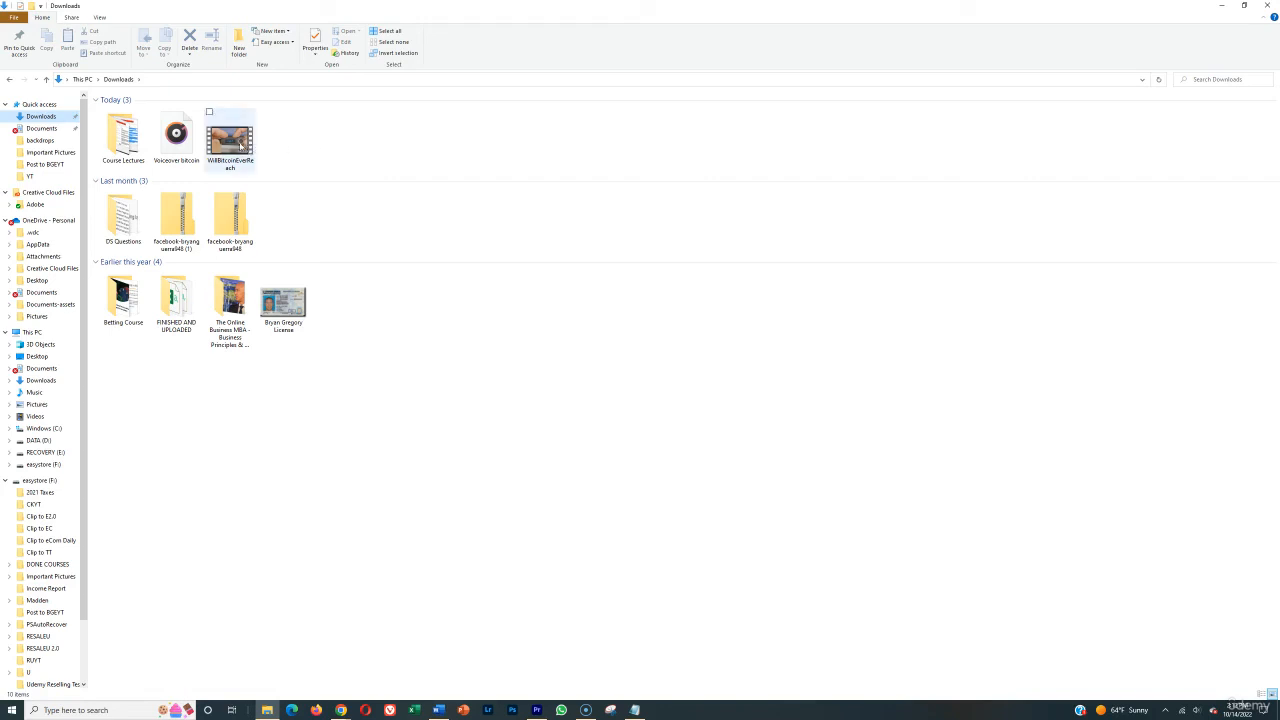
double_click(228, 132)
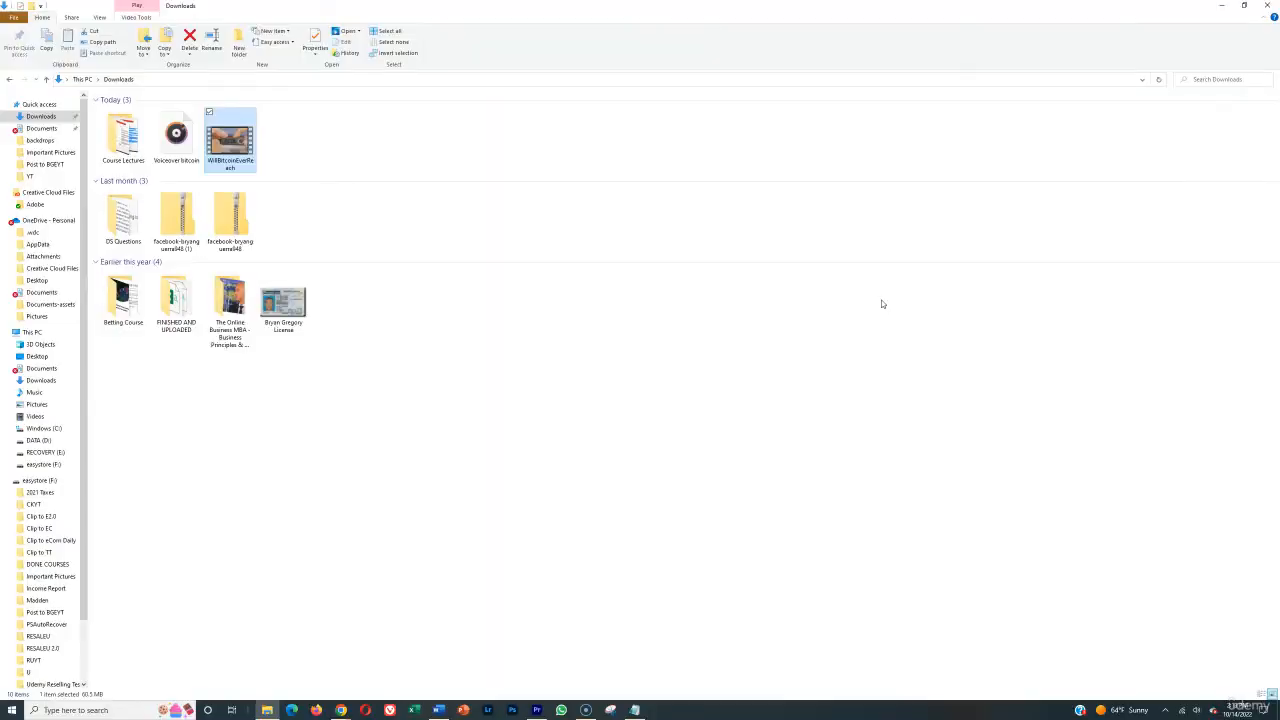
mouse_move(720, 148)
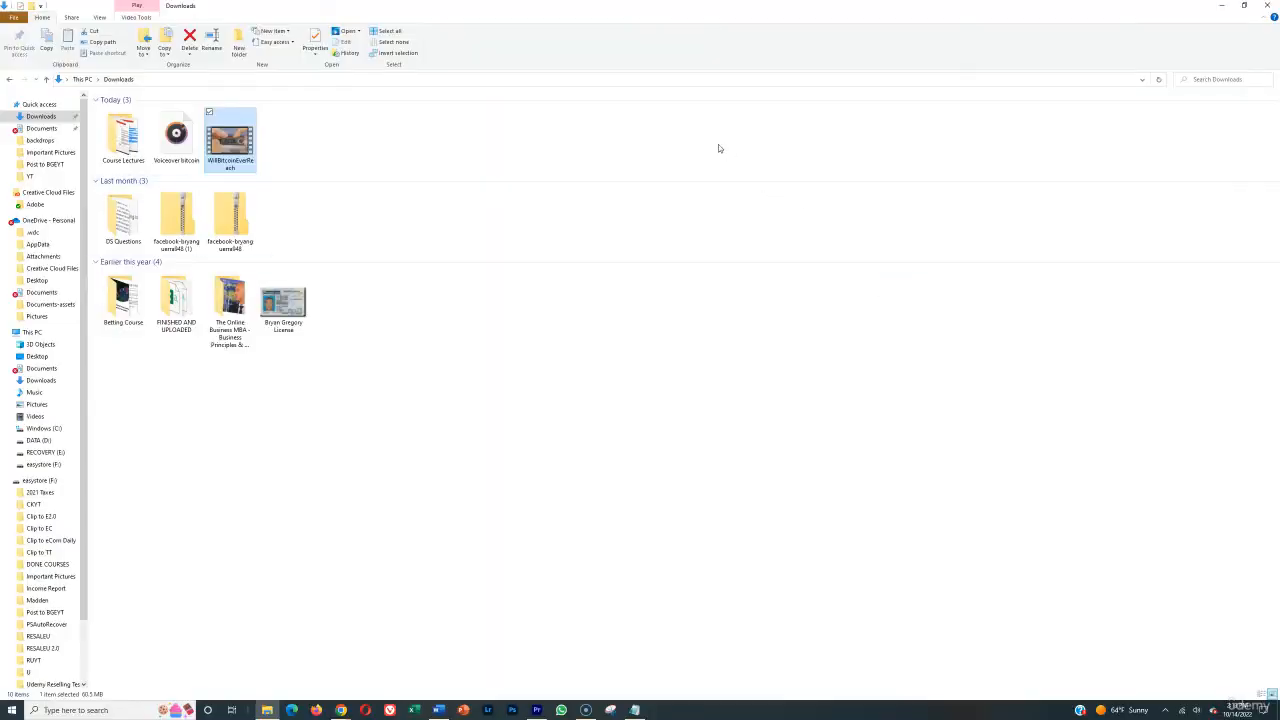